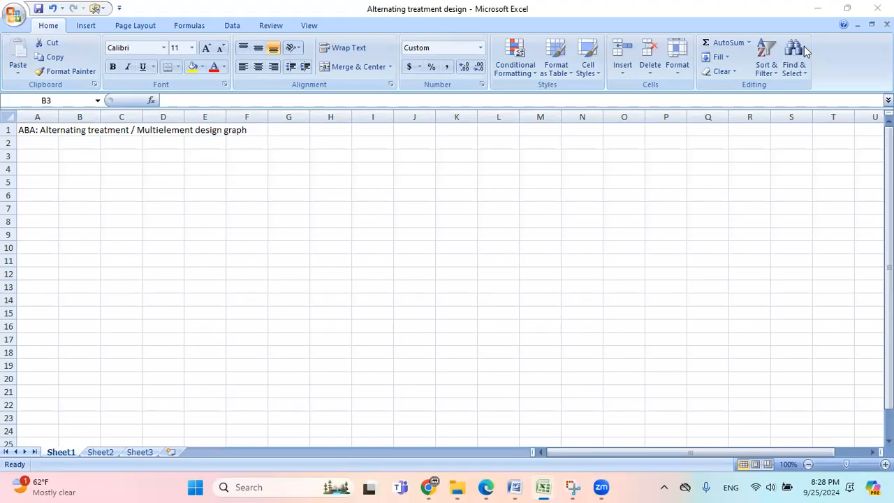
mouse_move(415, 92)
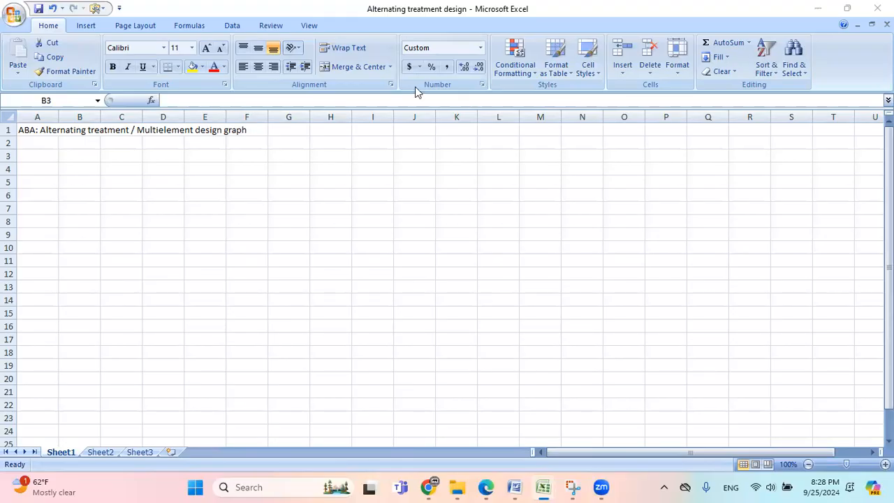
mouse_move(428, 157)
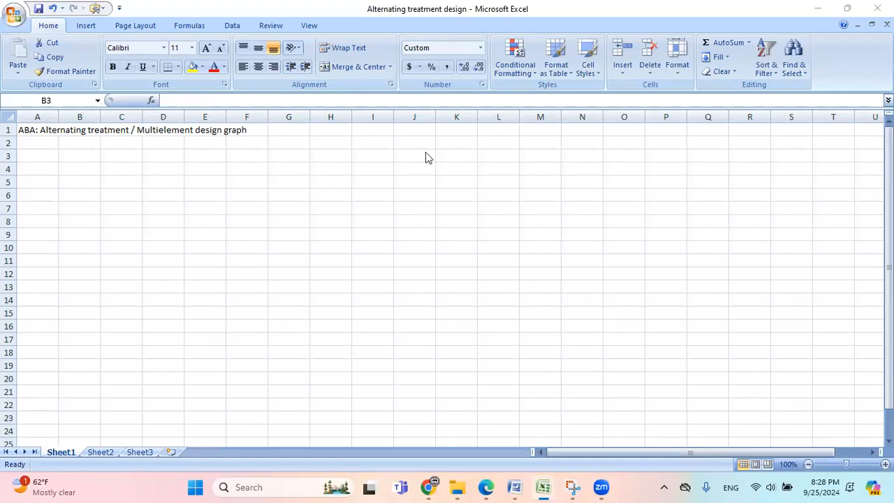
mouse_move(96, 161)
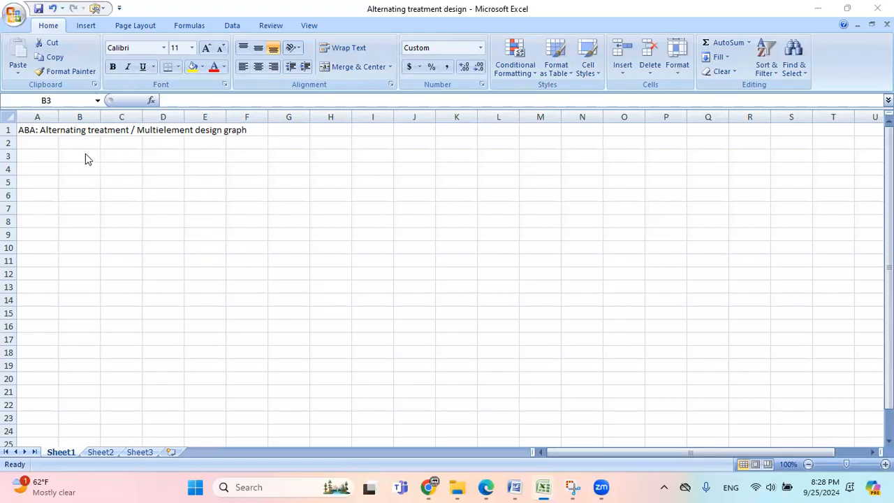
Step: Enter the dates 1-Jan through 10-Jan down cells B3 to B12
left_click(79, 155)
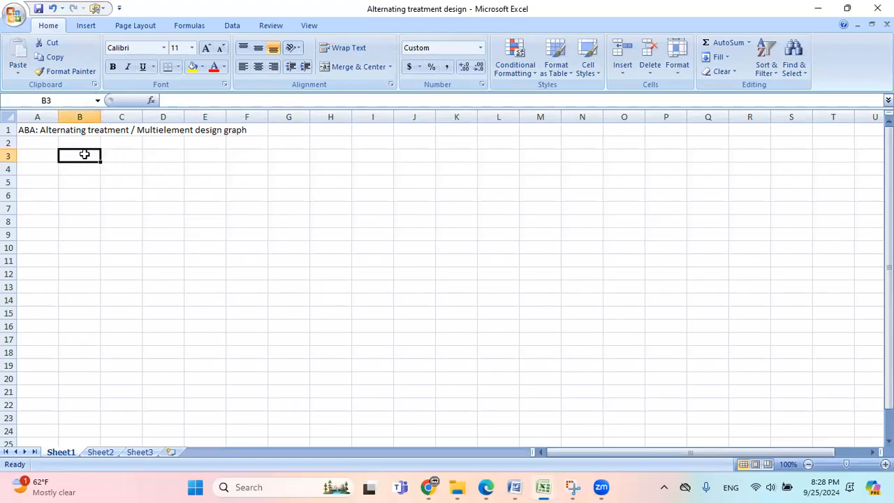
type("1")
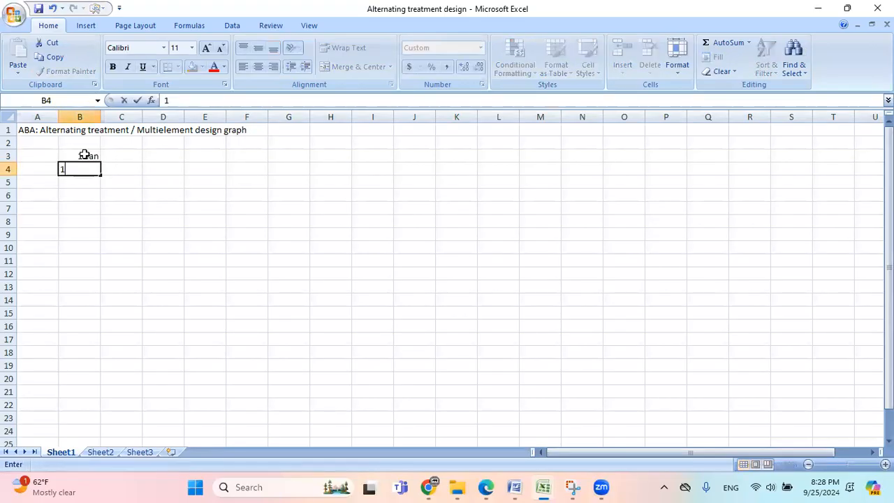
type("1/3")
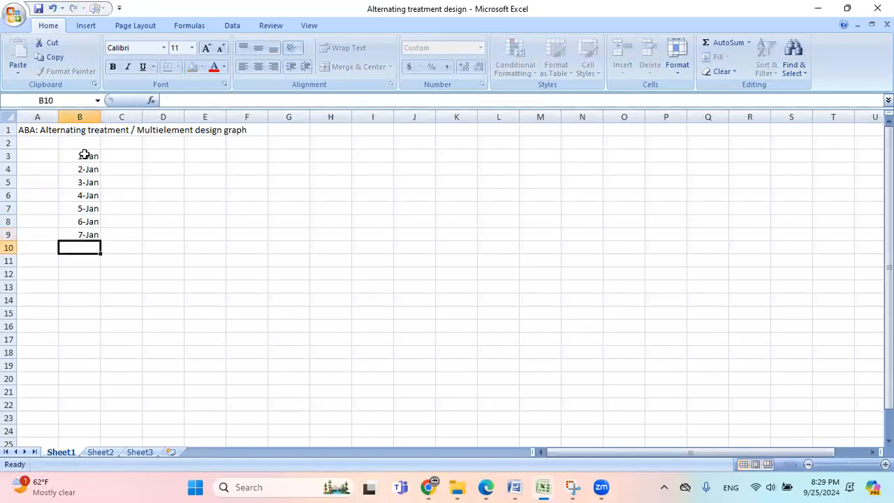
type("10-Jan")
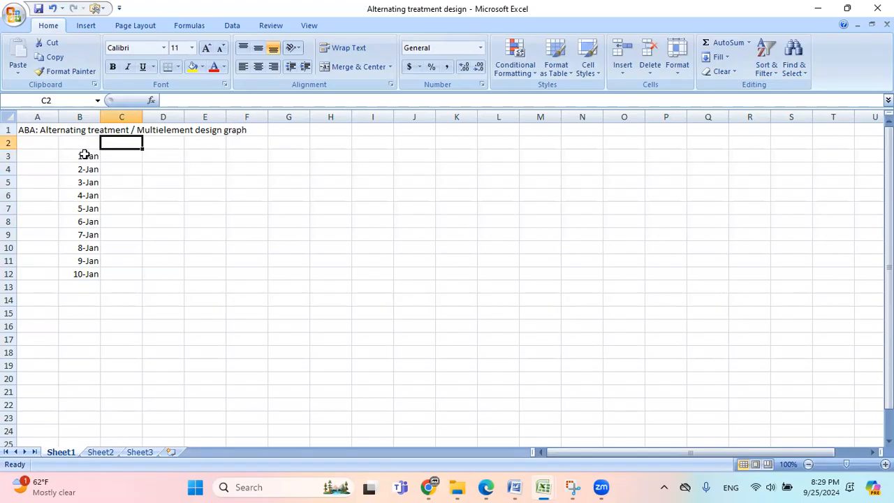
Step: Add the column headings Cookie in C2 and Chocolate in D2
type("Cookie")
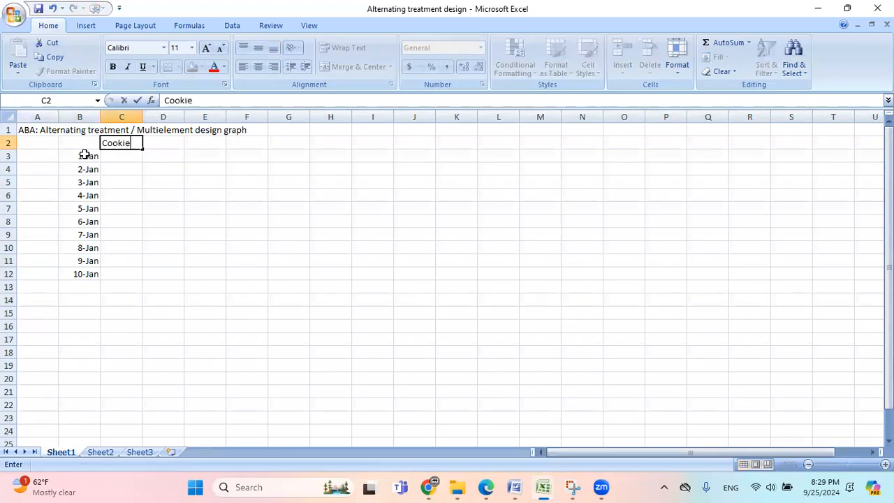
type("c")
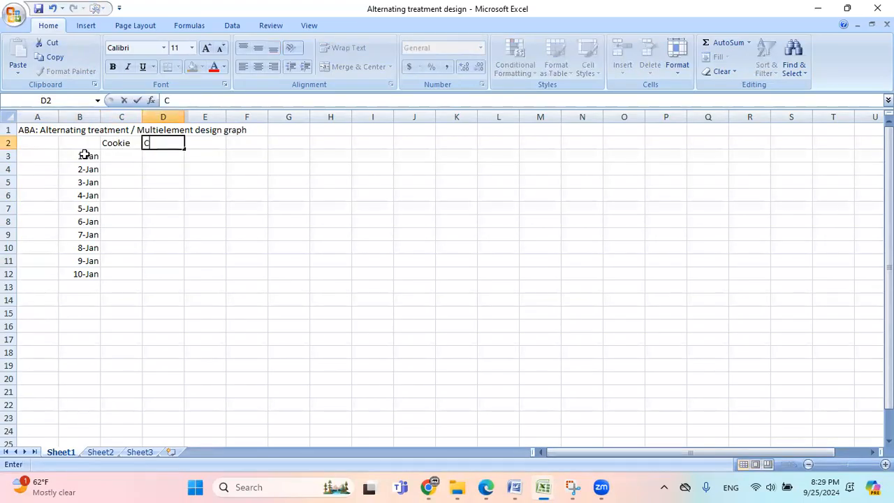
type("hocolate")
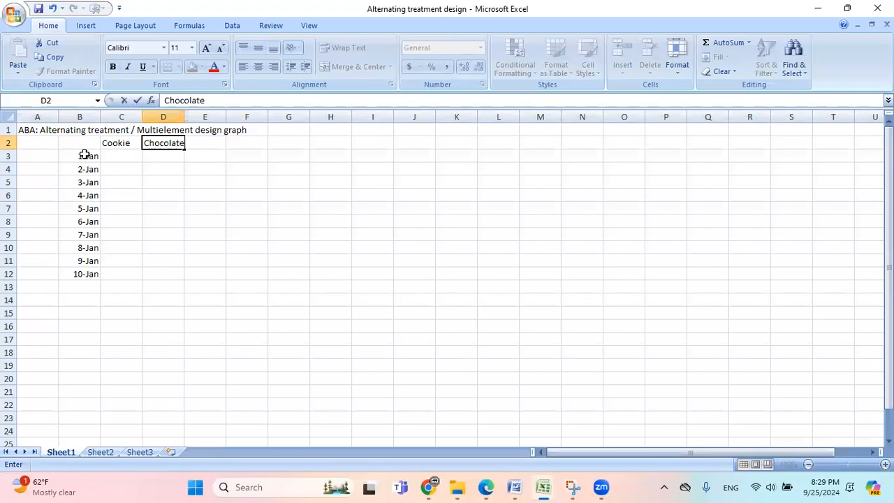
Step: Enter the Cookie values (e.g. 24) and Chocolate values (10, 8) on alternating dates
left_click(122, 155)
type("21")
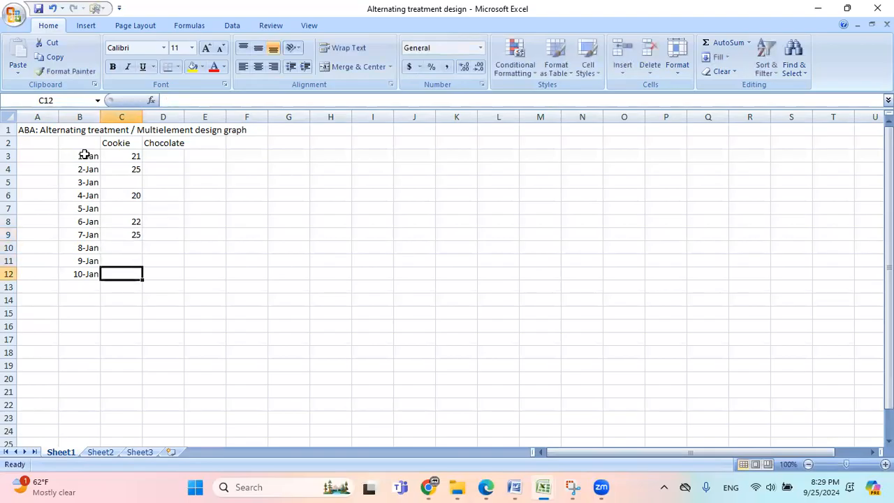
type("24")
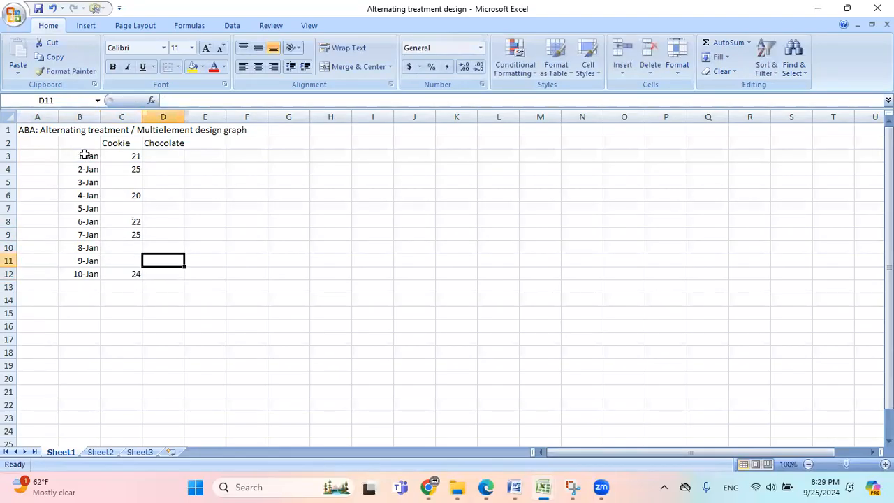
left_click(163, 182)
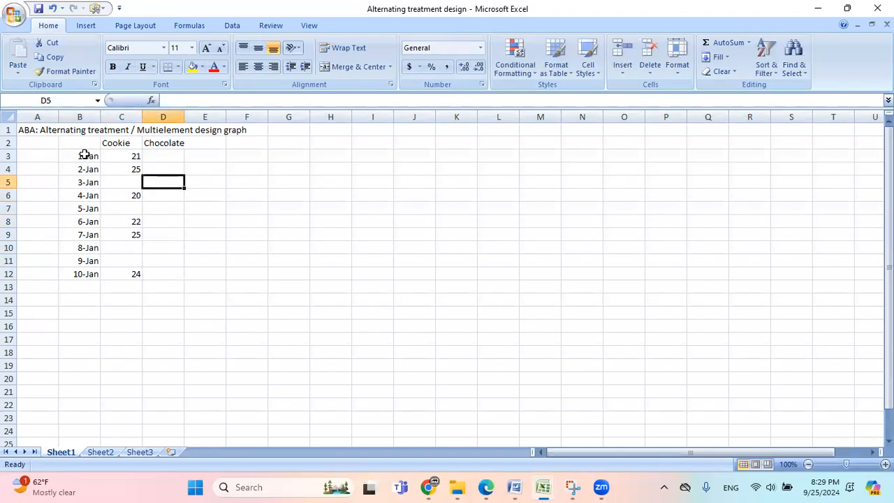
type("10")
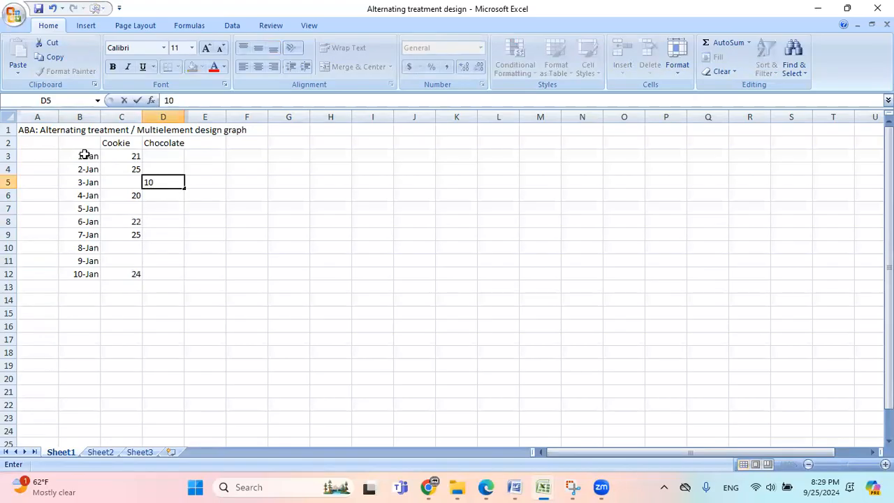
type("8")
left_click(163, 248)
type("15")
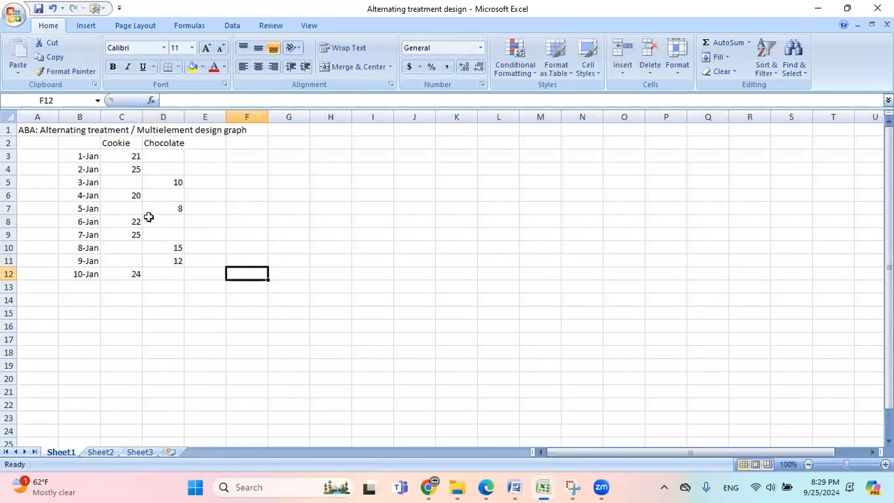
Step: Select the B2:D12 table and insert a Line with Markers chart
left_click(80, 143)
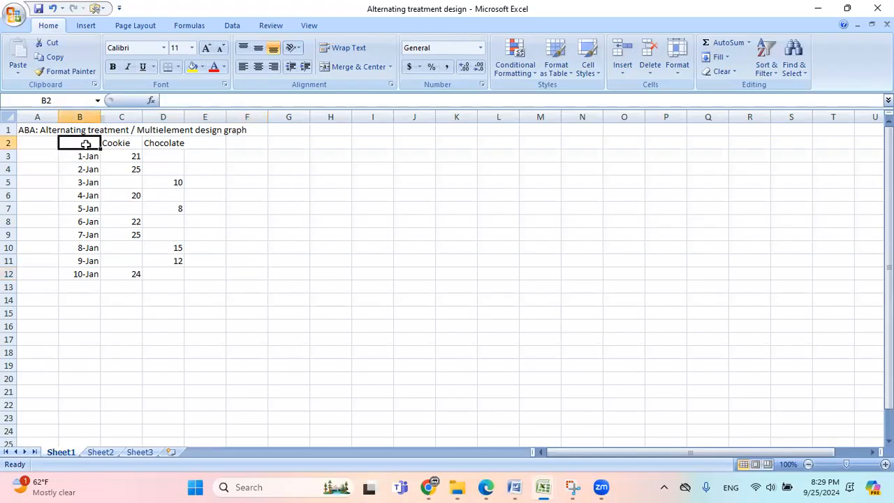
left_click_drag(86, 142, 174, 273)
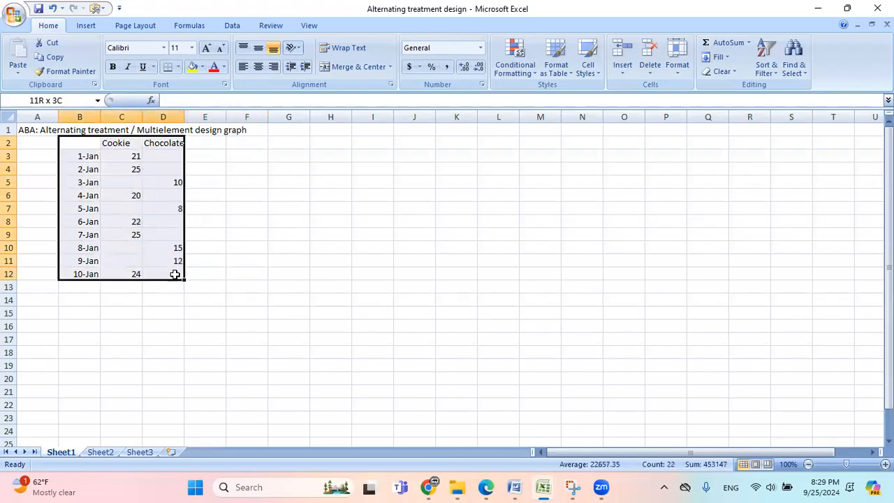
left_click(79, 143)
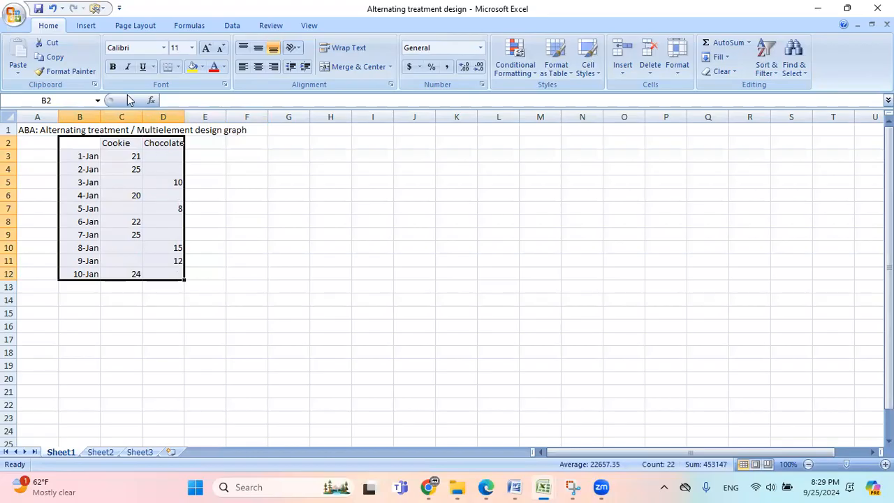
left_click(86, 25)
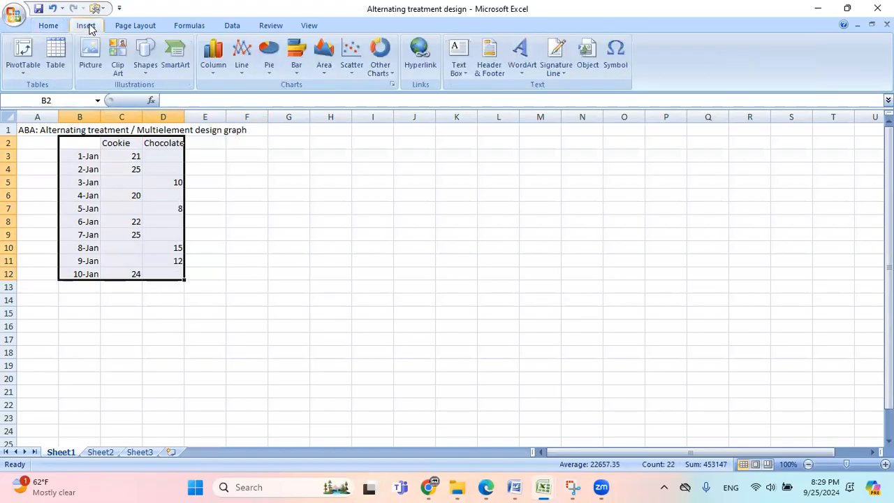
left_click(240, 56)
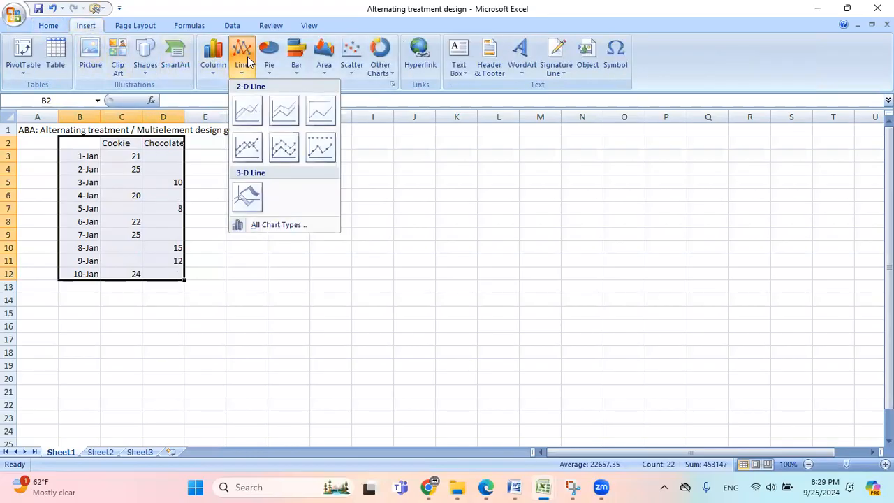
mouse_move(247, 146)
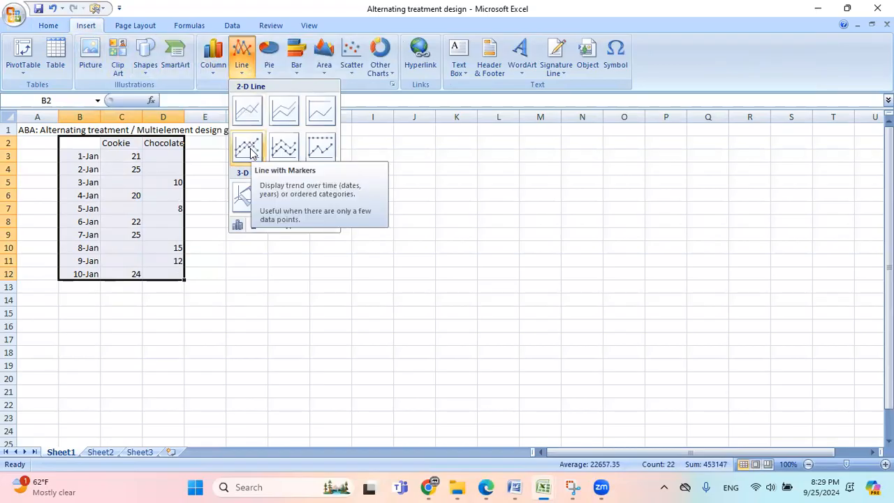
left_click(248, 147)
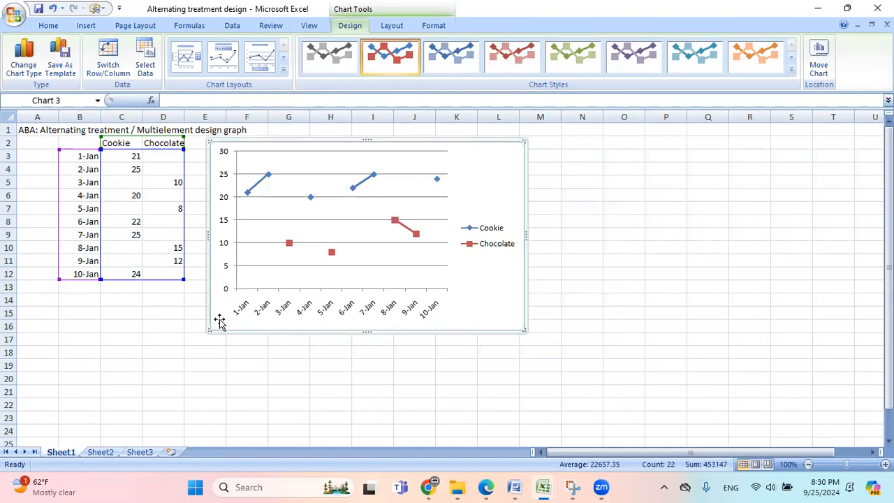
mouse_move(435, 272)
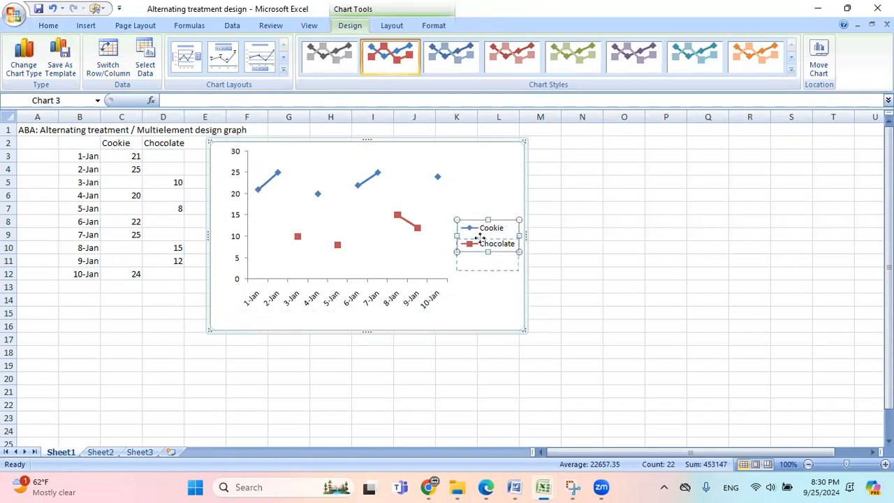
Step: Drag the Cookie/Chocolate legend lower inside the chart area
left_click_drag(488, 237, 485, 264)
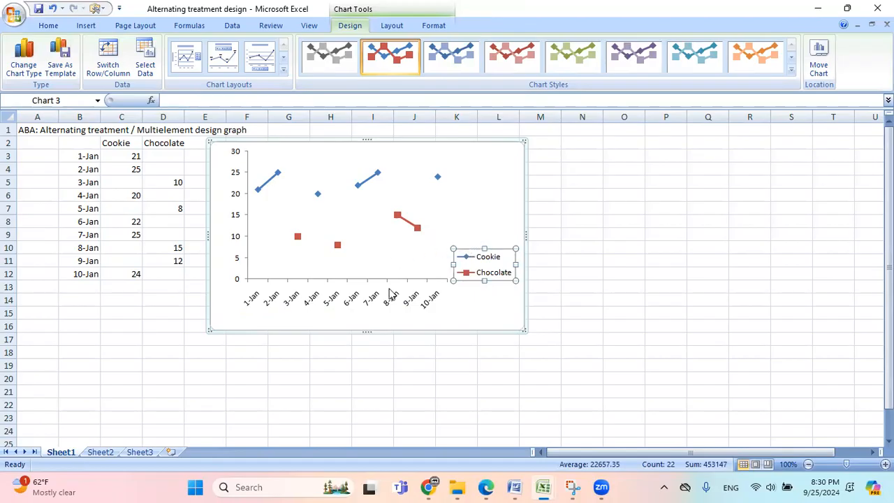
mouse_move(368, 303)
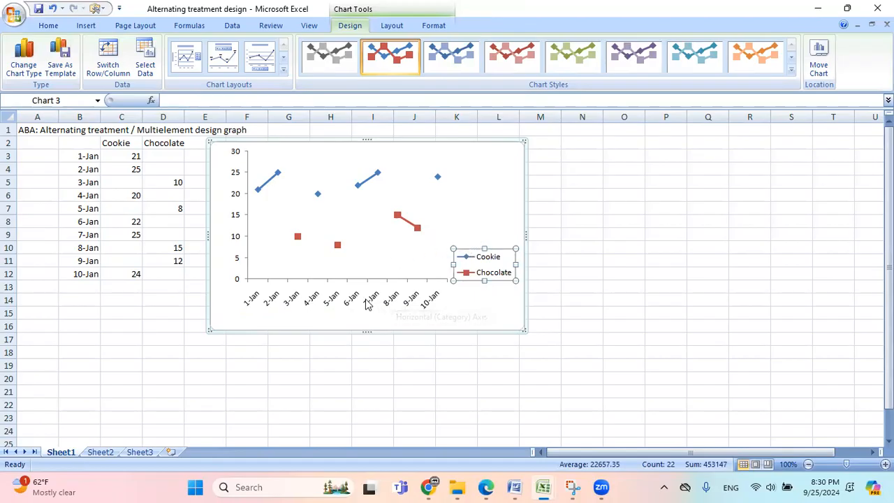
mouse_move(262, 195)
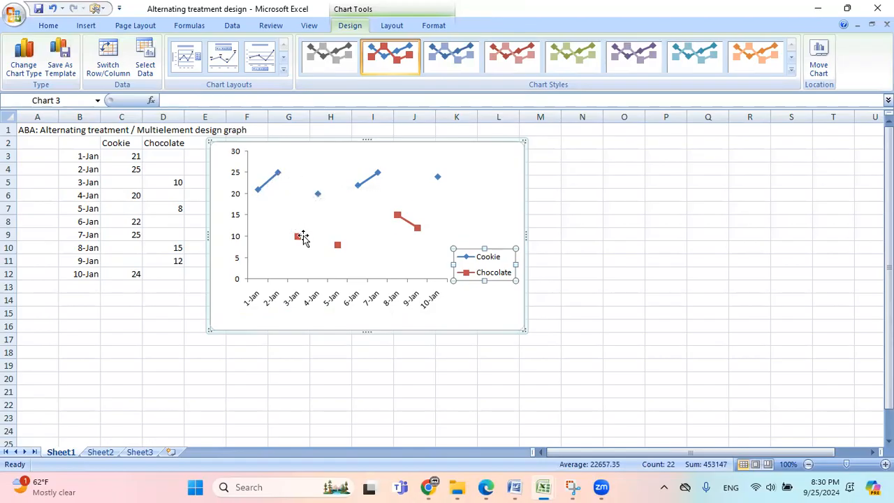
mouse_move(270, 206)
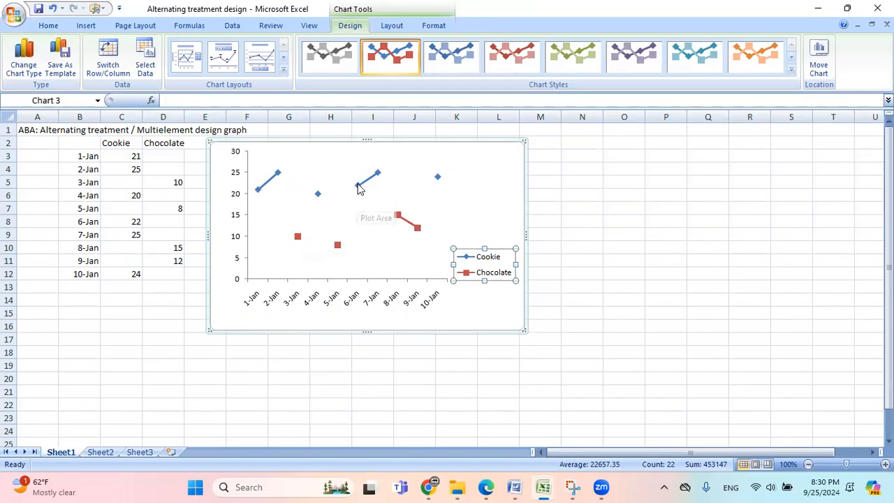
Step: Open Format Data Series for the Cookie series from its right-click menu
left_click(377, 173)
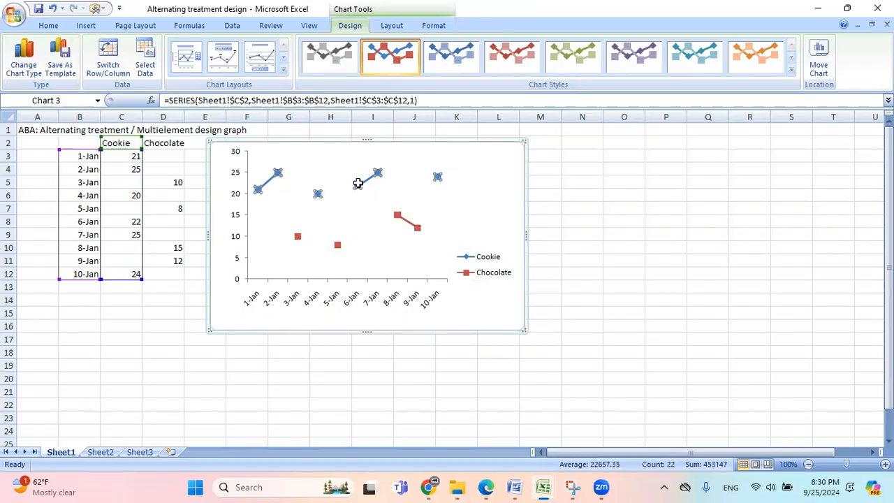
right_click(358, 184)
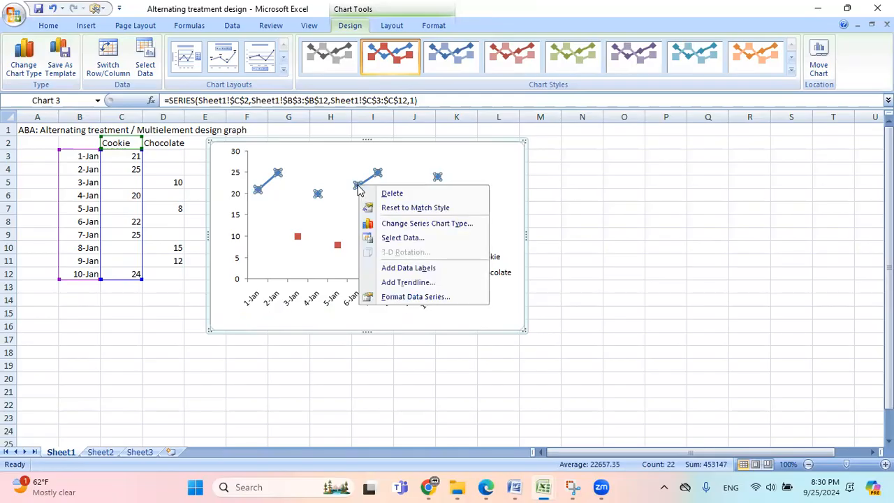
mouse_move(415, 296)
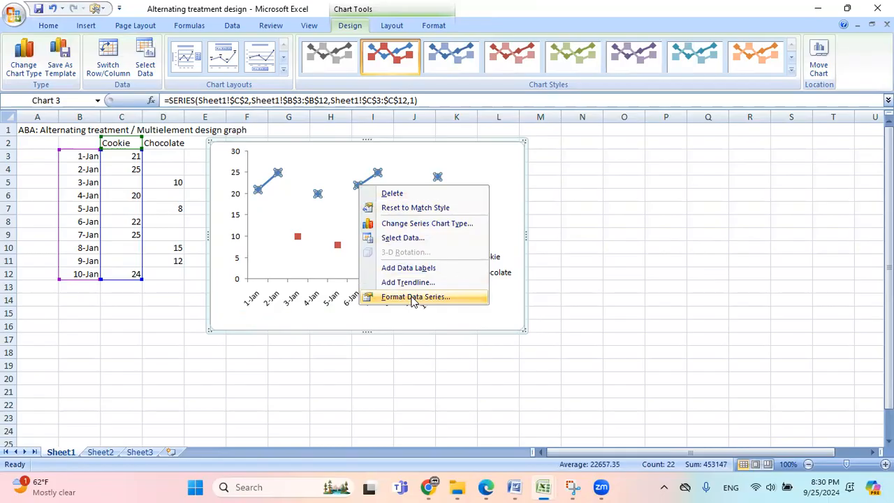
left_click(416, 296)
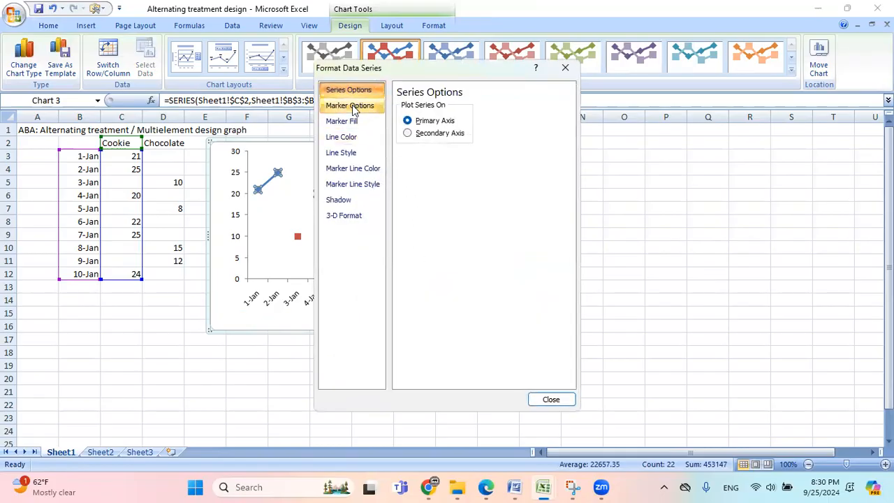
Step: Give the Cookie series built-in circle markers with a solid white fill
left_click(350, 105)
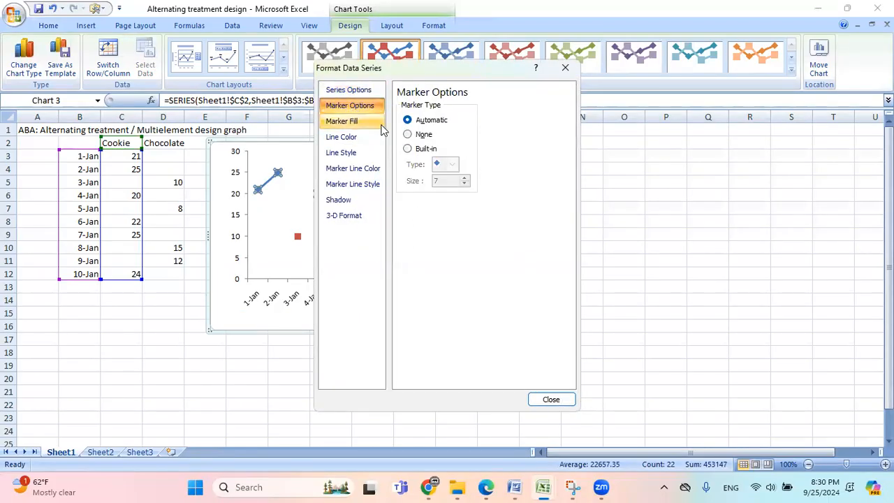
left_click(407, 149)
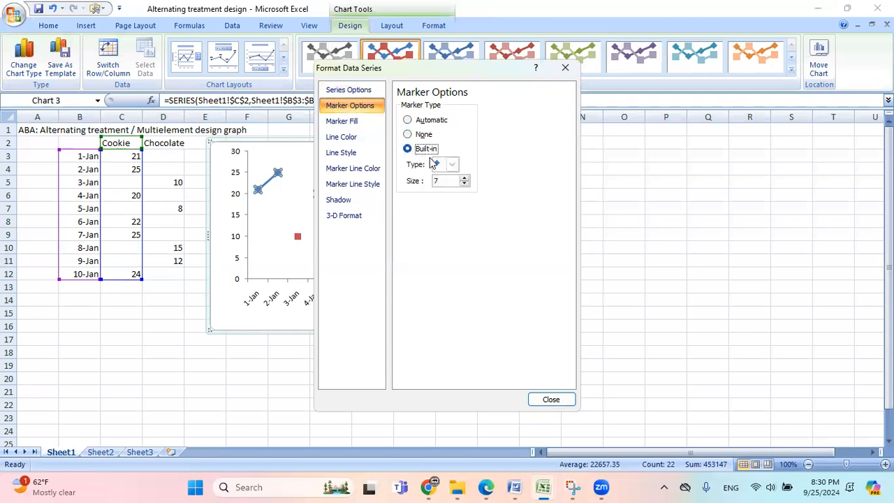
left_click(451, 163)
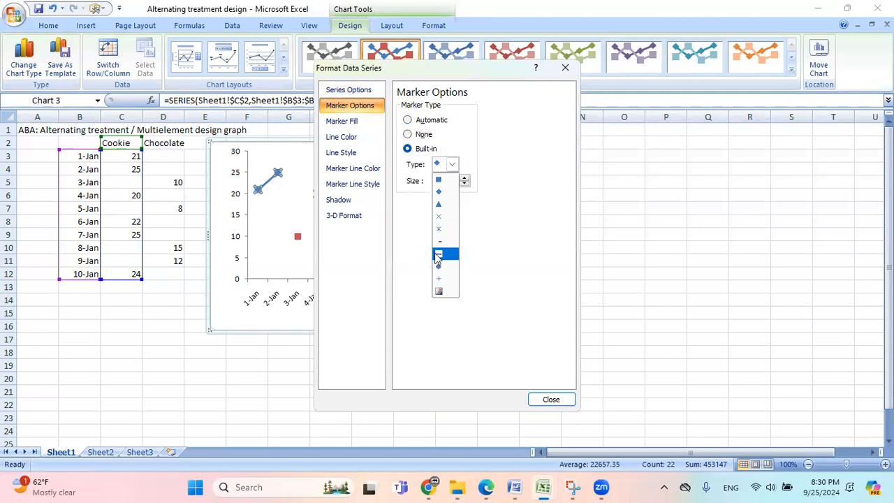
left_click(438, 253)
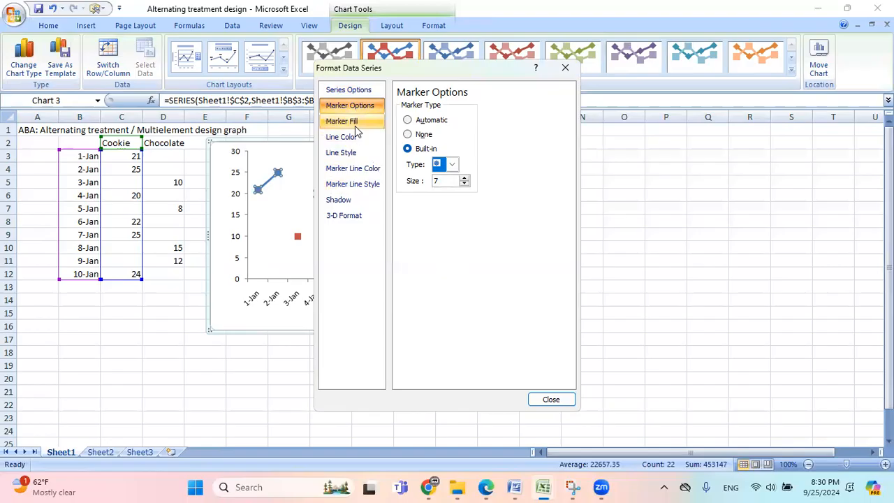
left_click(342, 120)
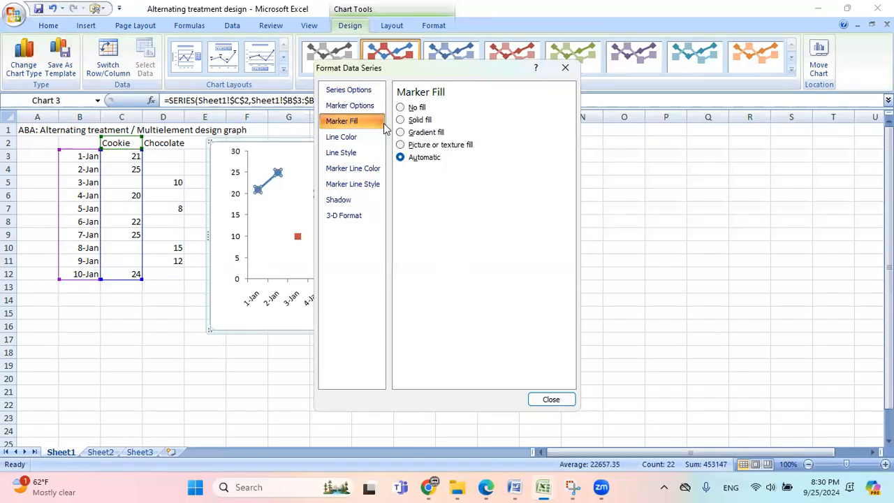
left_click(400, 120)
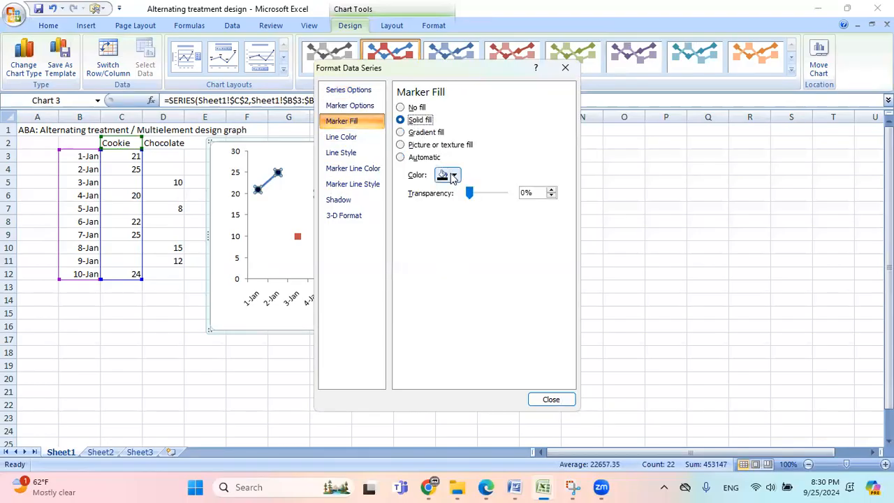
left_click(454, 174)
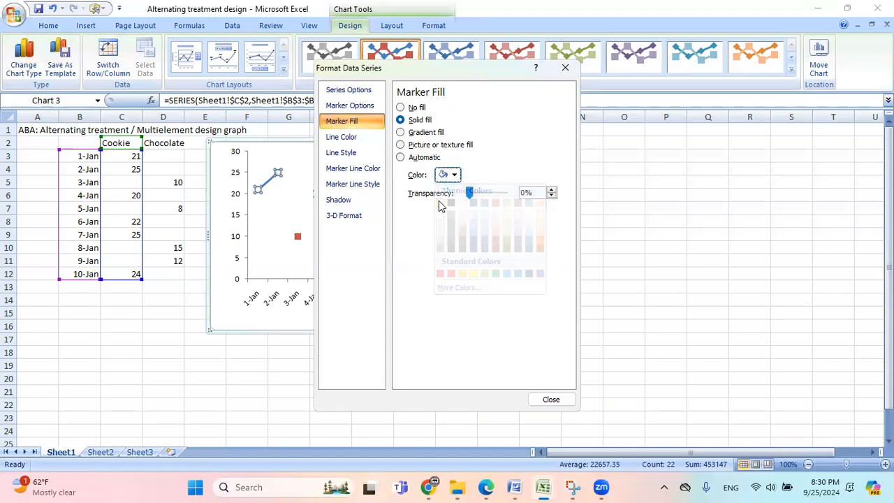
left_click(342, 136)
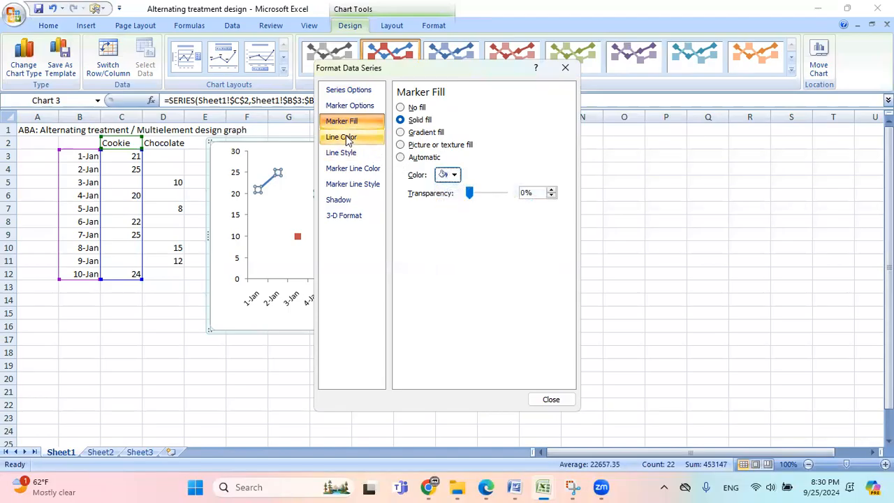
Step: Make the Cookie line and marker outlines solid black, then close formatting
left_click(340, 136)
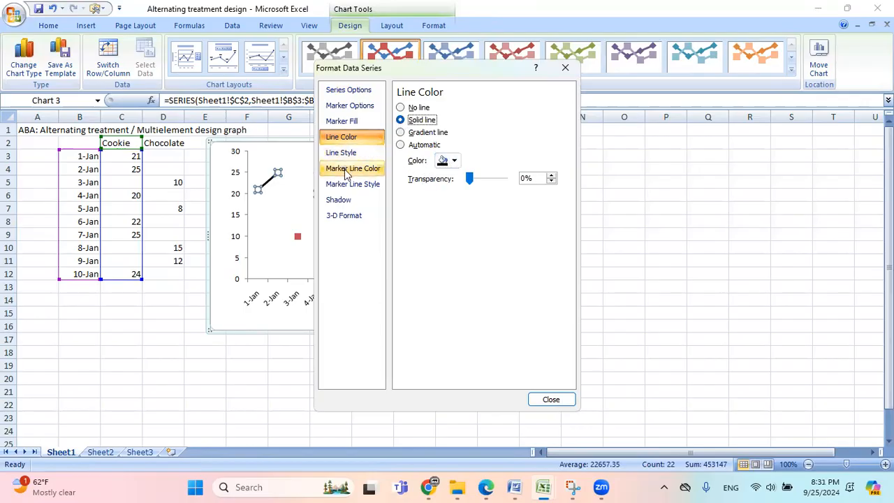
left_click(353, 167)
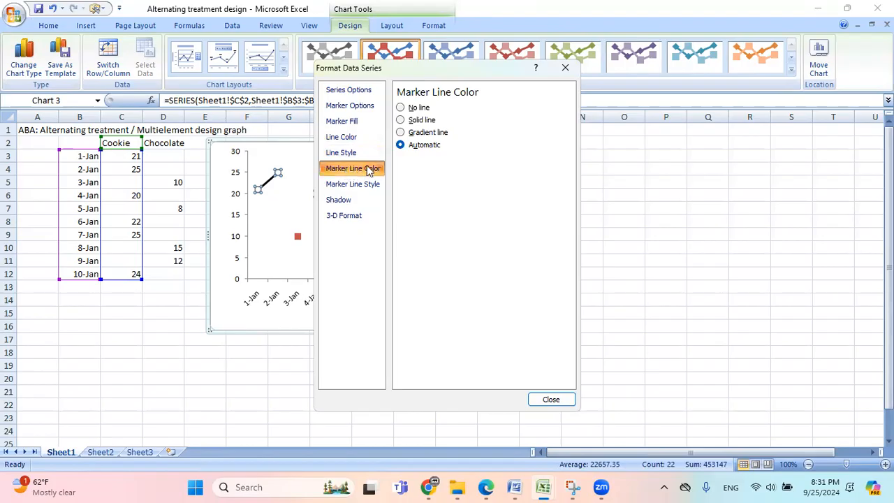
left_click(400, 120)
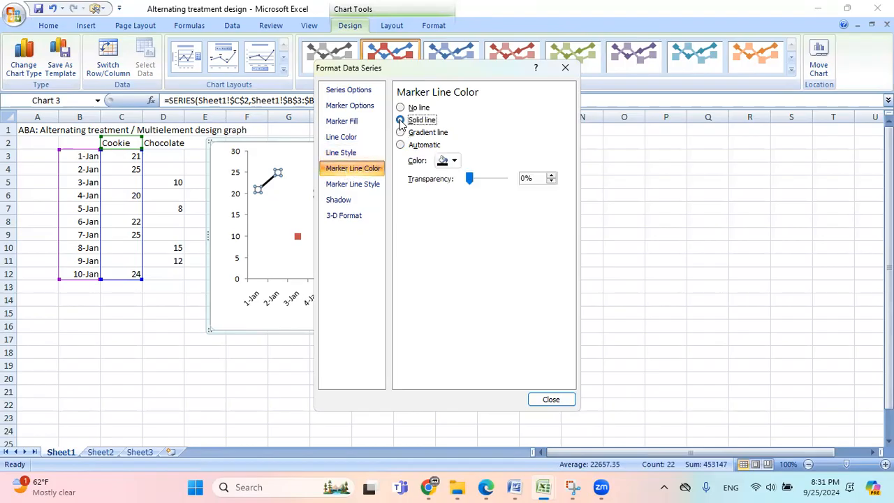
left_click(400, 119)
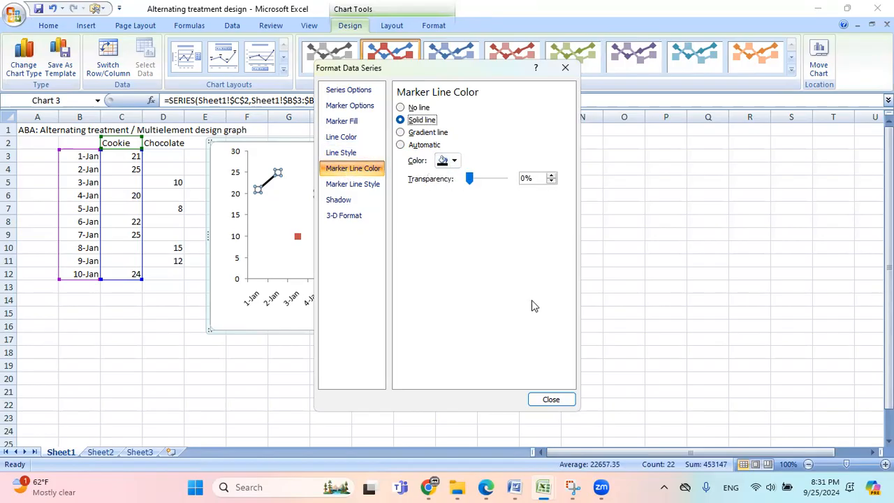
left_click(550, 399)
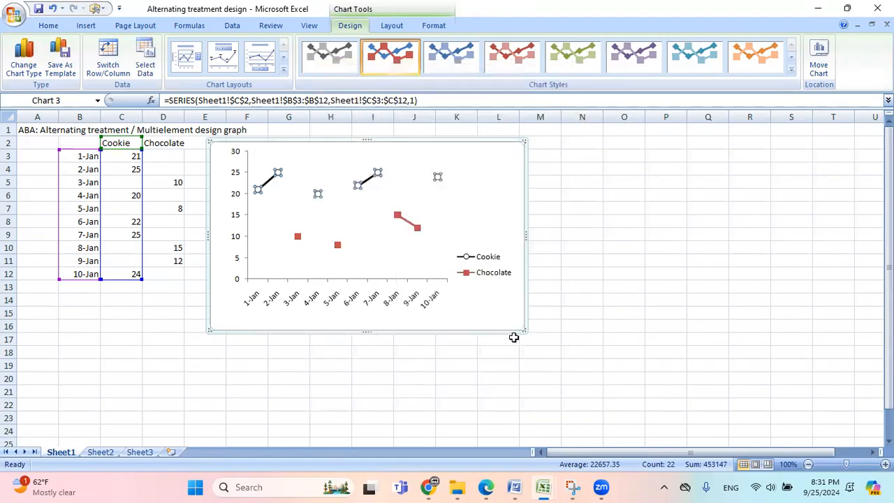
mouse_move(297, 242)
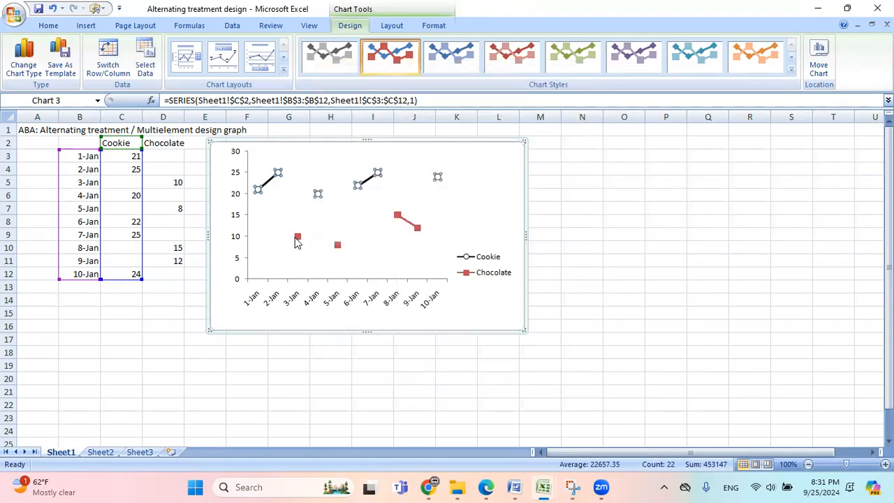
mouse_move(296, 236)
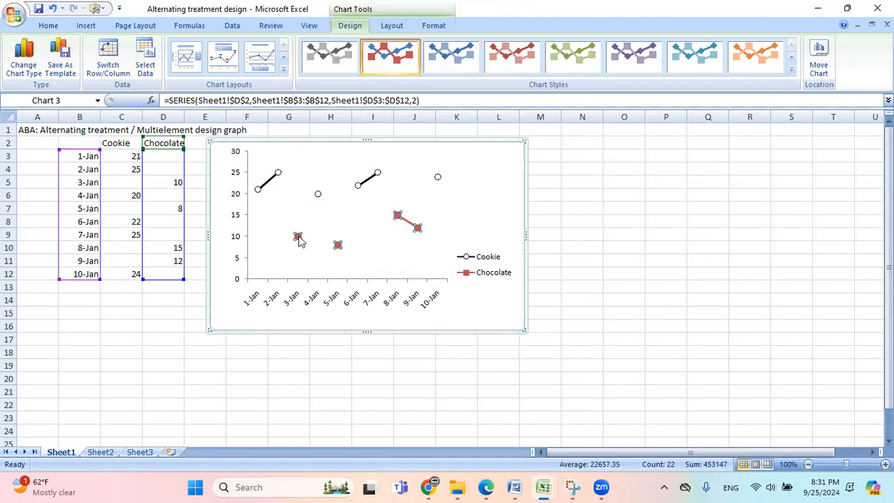
Step: Open Format Data Series for Chocolate and choose a built-in triangle marker
right_click(296, 236)
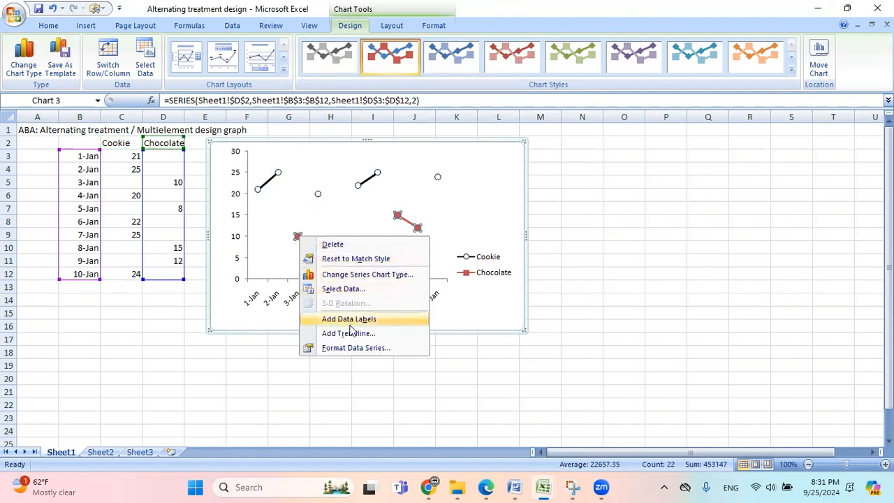
left_click(355, 348)
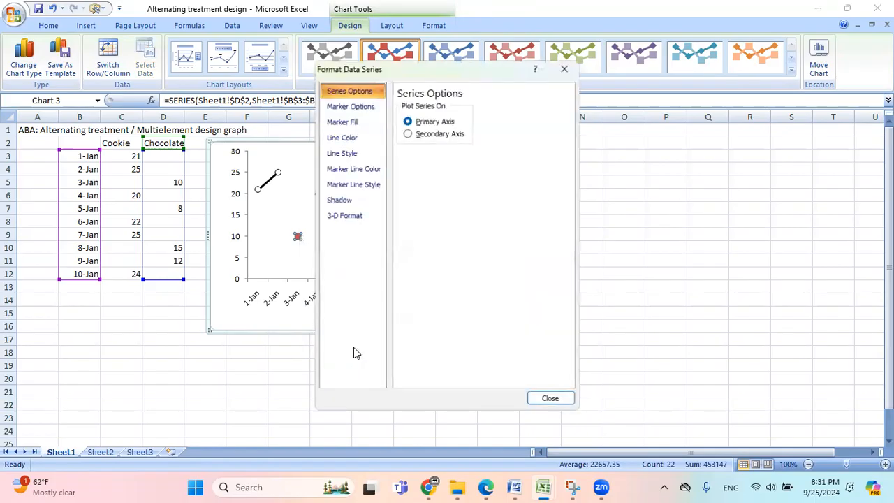
left_click(349, 105)
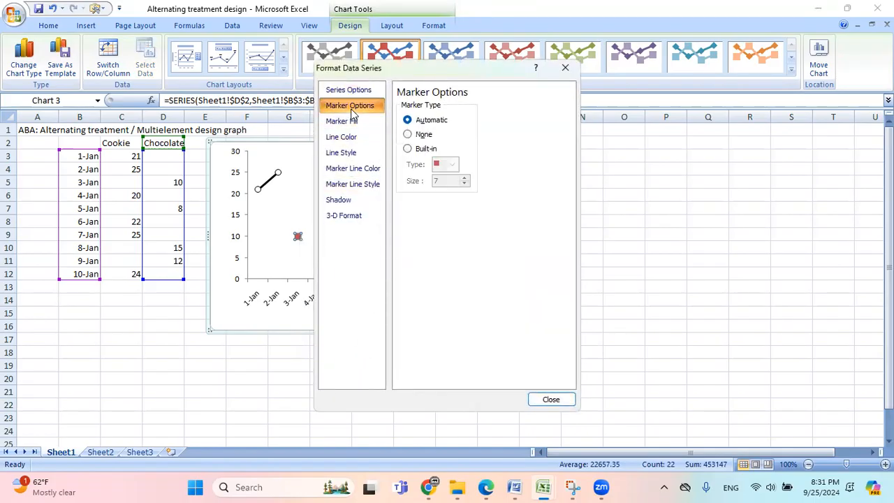
left_click(407, 148)
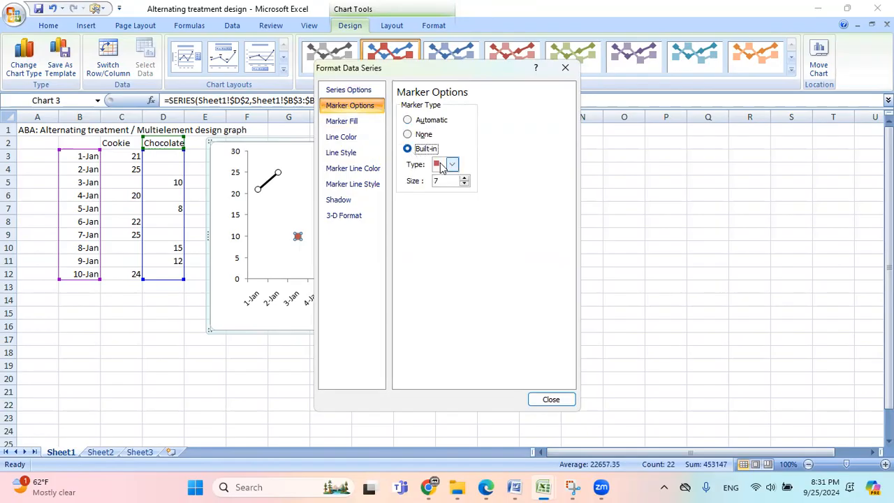
left_click(451, 164)
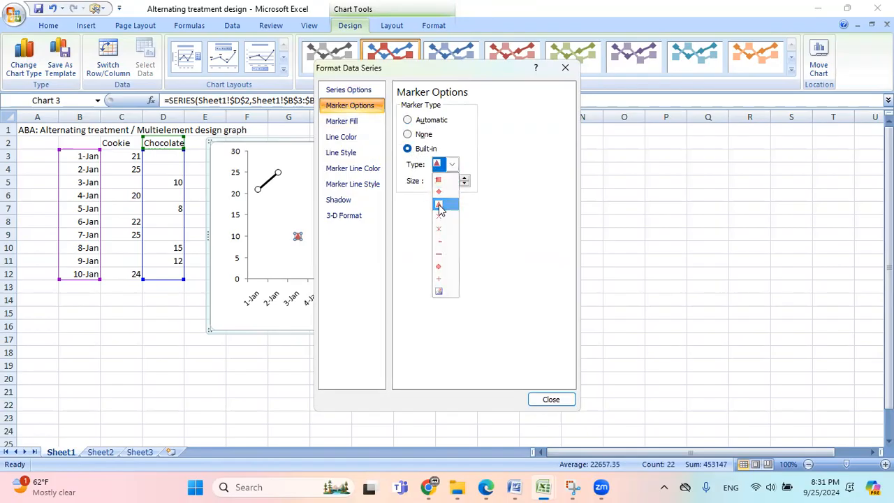
left_click(342, 121)
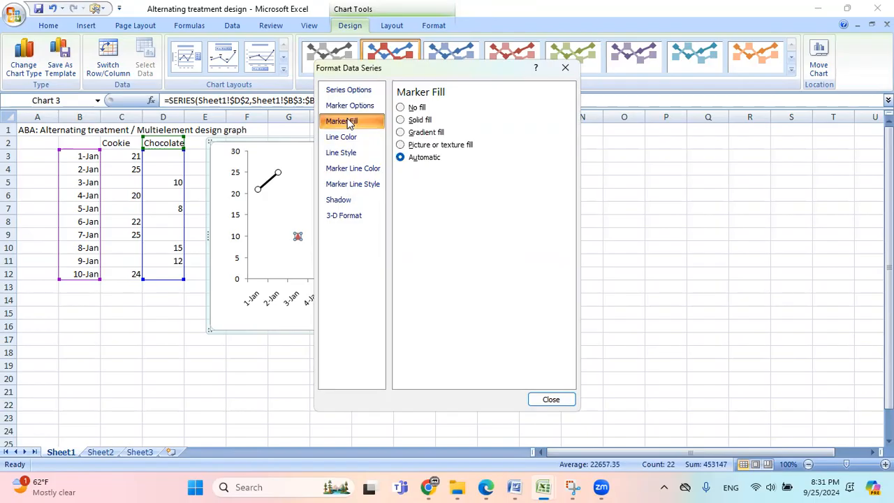
Step: Give Chocolate solid black marker fill, line and marker outline, then close
left_click(400, 120)
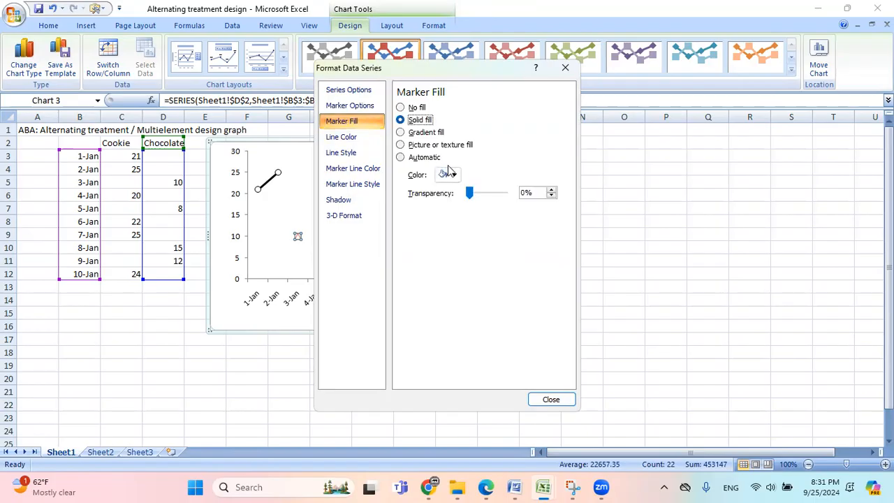
left_click(453, 175)
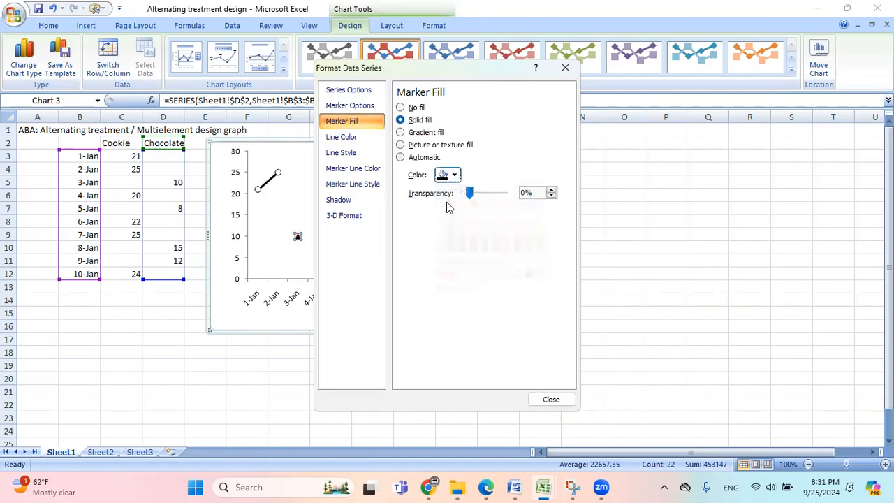
left_click(341, 136)
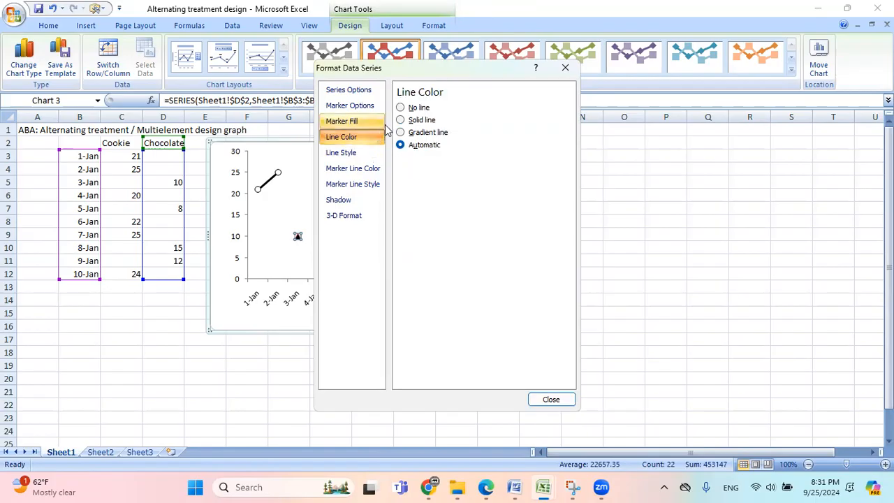
left_click(400, 120)
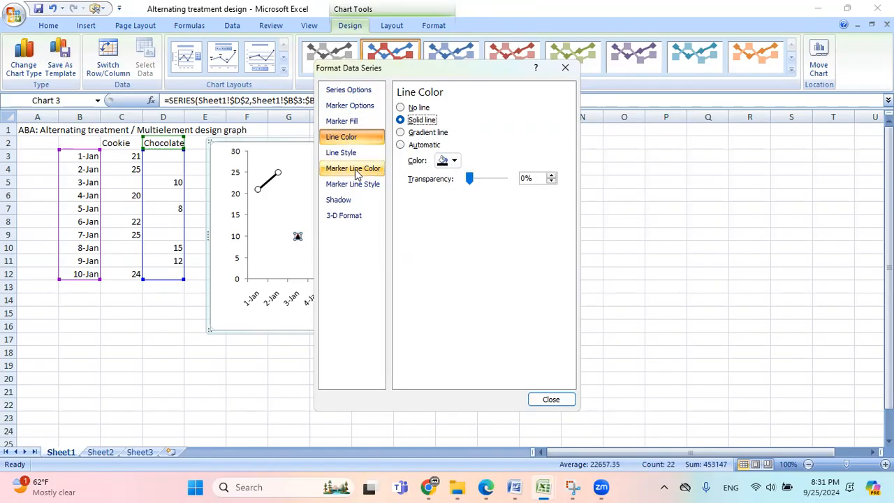
left_click(352, 168)
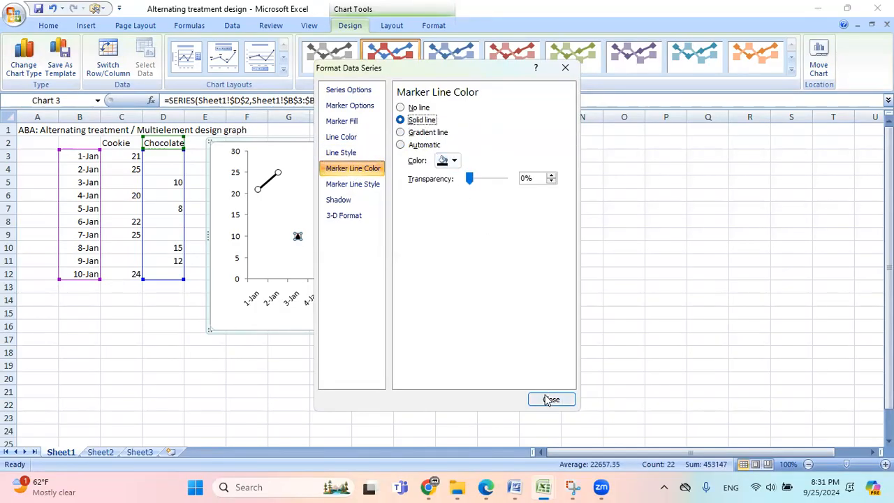
left_click(550, 399)
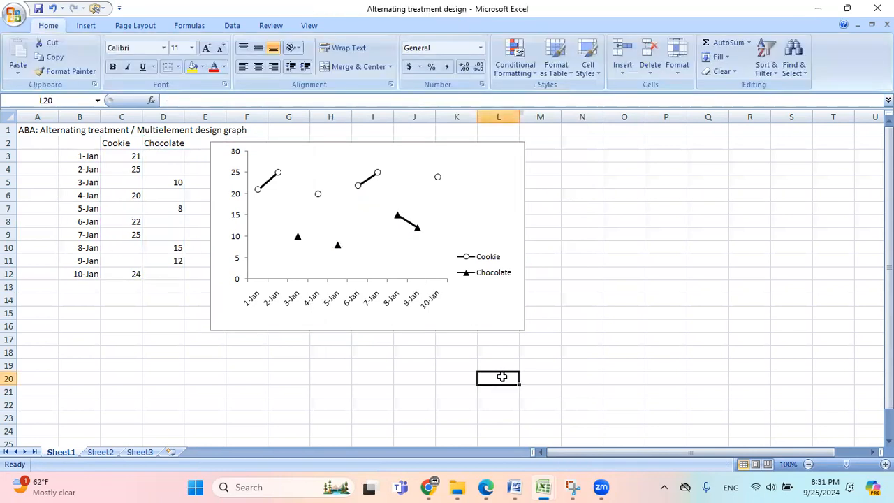
mouse_move(430, 180)
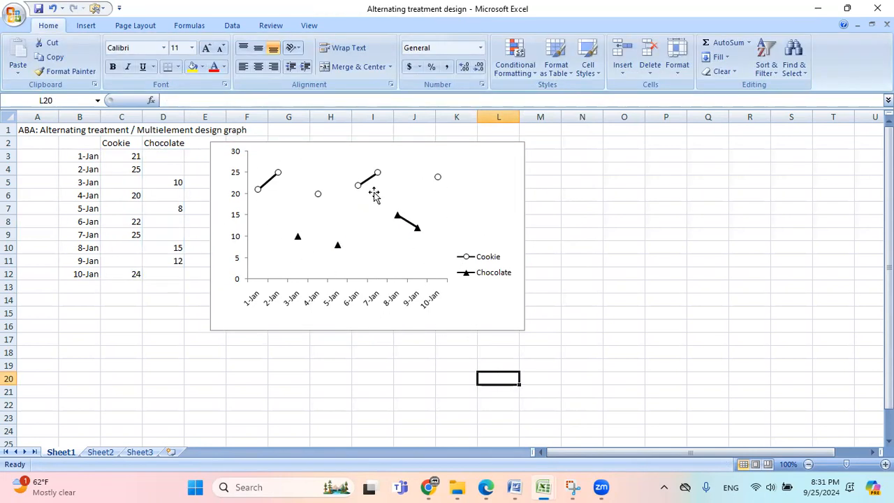
mouse_move(308, 196)
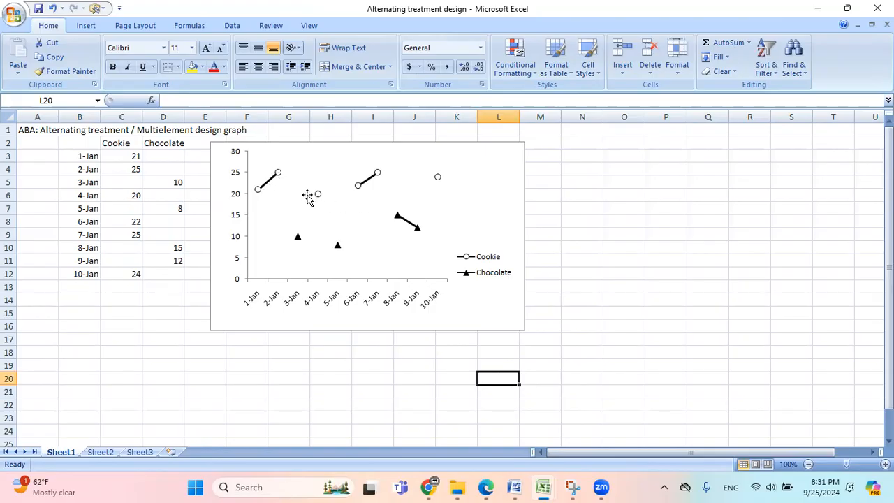
mouse_move(391, 215)
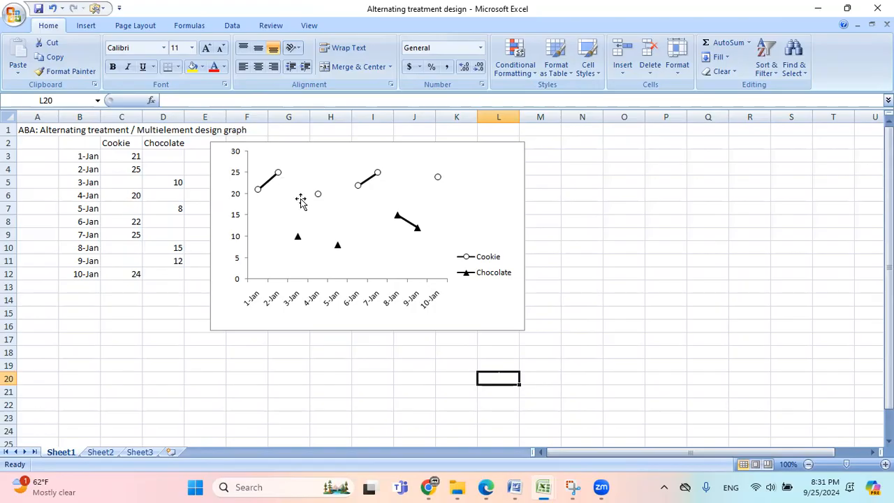
mouse_move(368, 242)
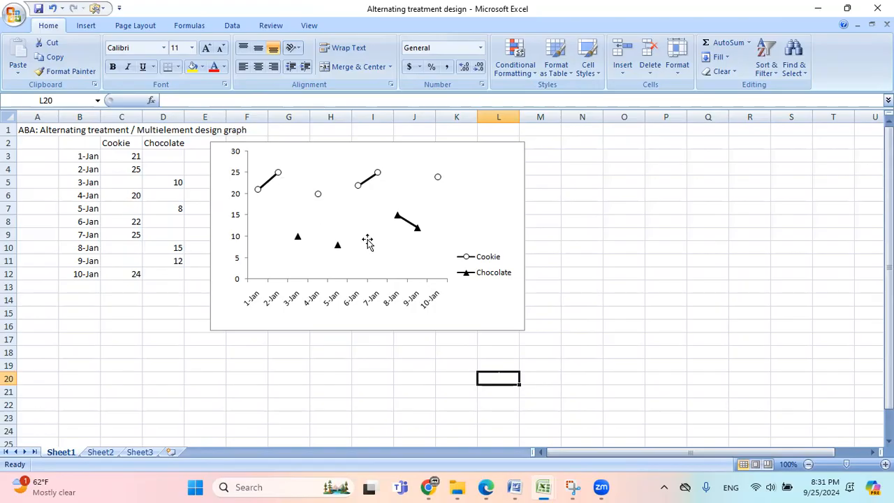
mouse_move(390, 246)
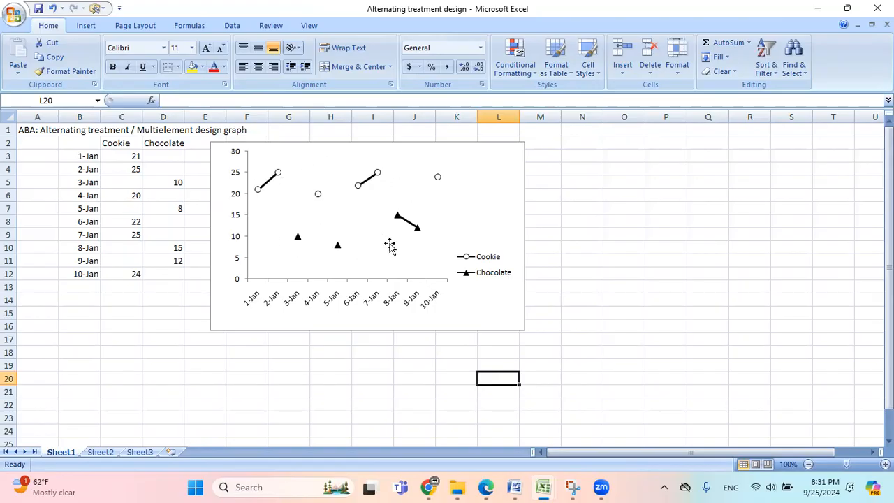
Step: Set the chart's hidden and empty cells to connect data points with a line
right_click(389, 244)
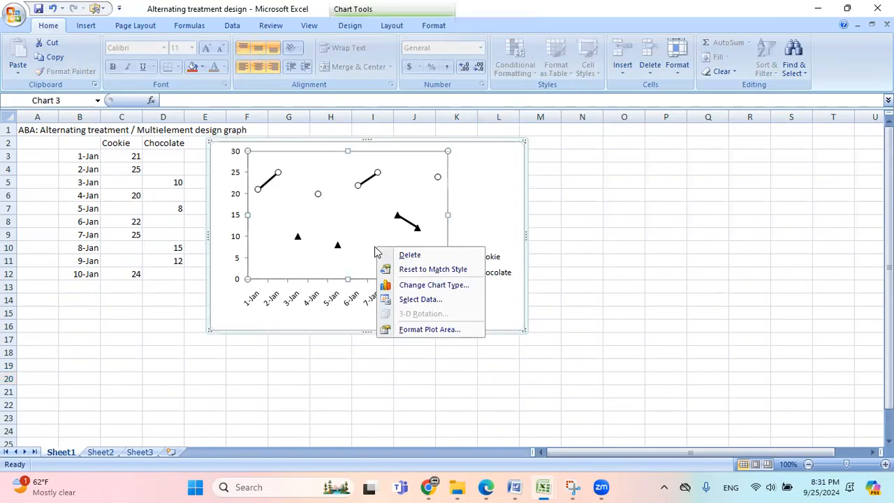
mouse_move(419, 299)
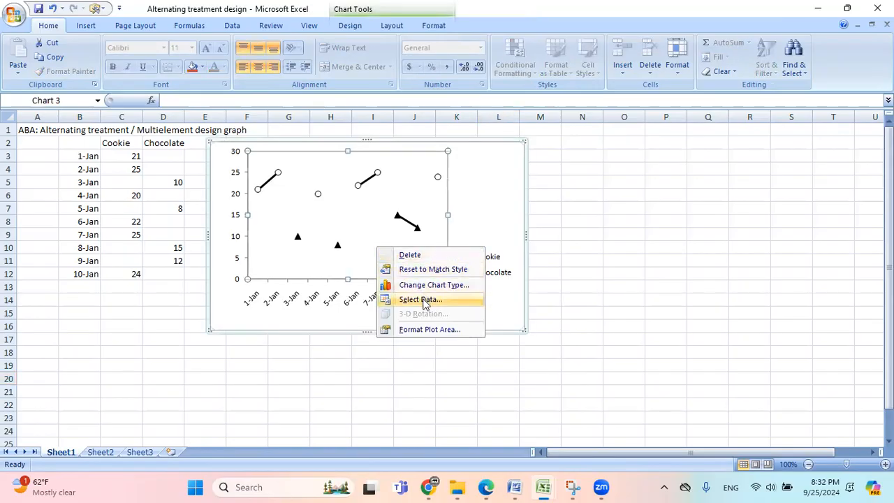
left_click(419, 299)
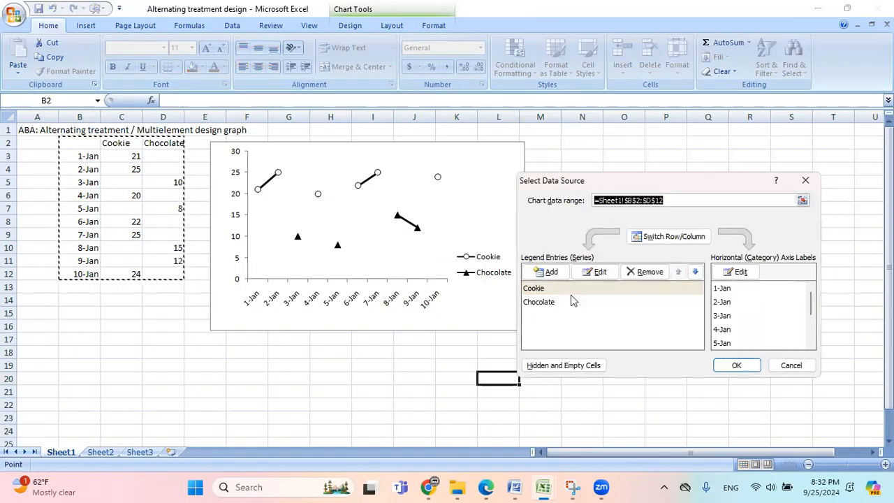
mouse_move(563, 364)
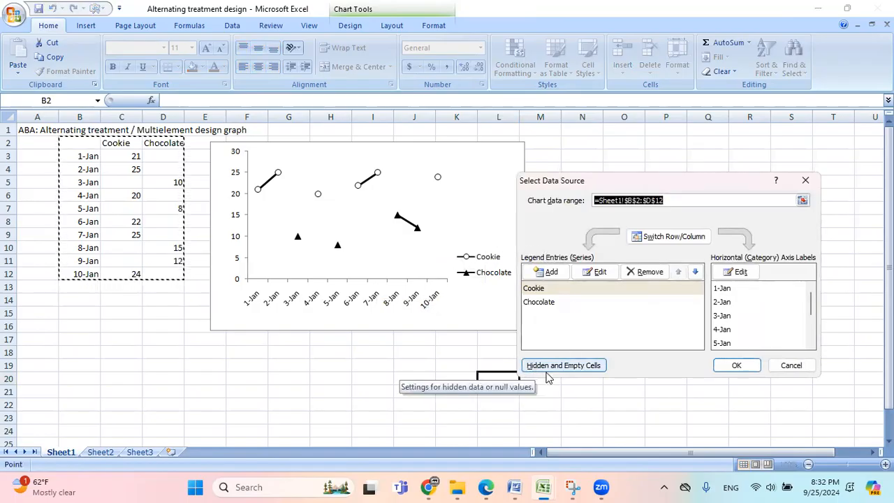
left_click(563, 365)
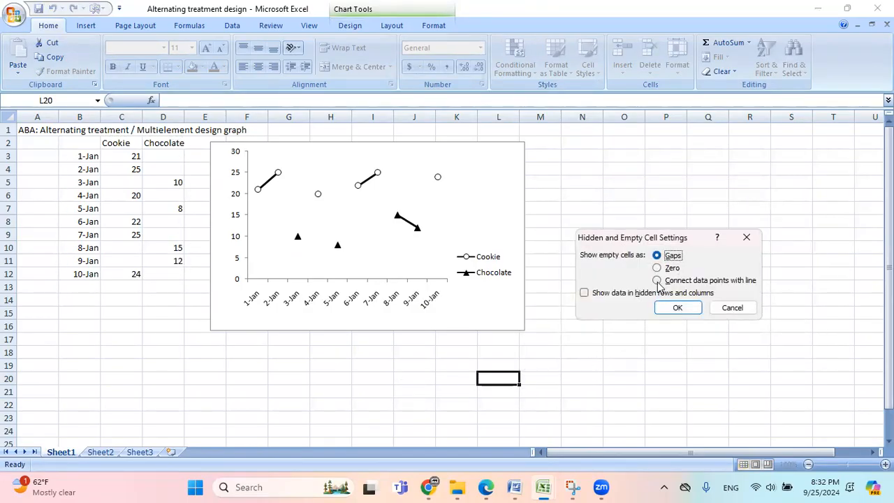
left_click(657, 280)
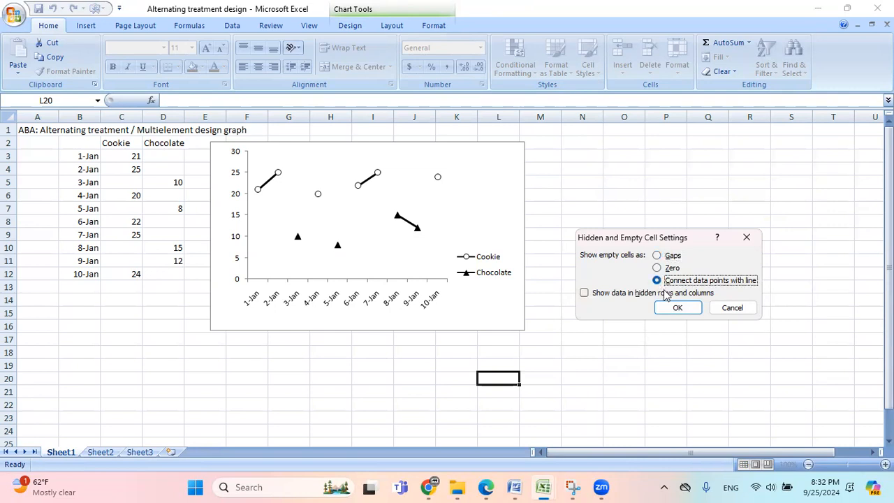
left_click(676, 307)
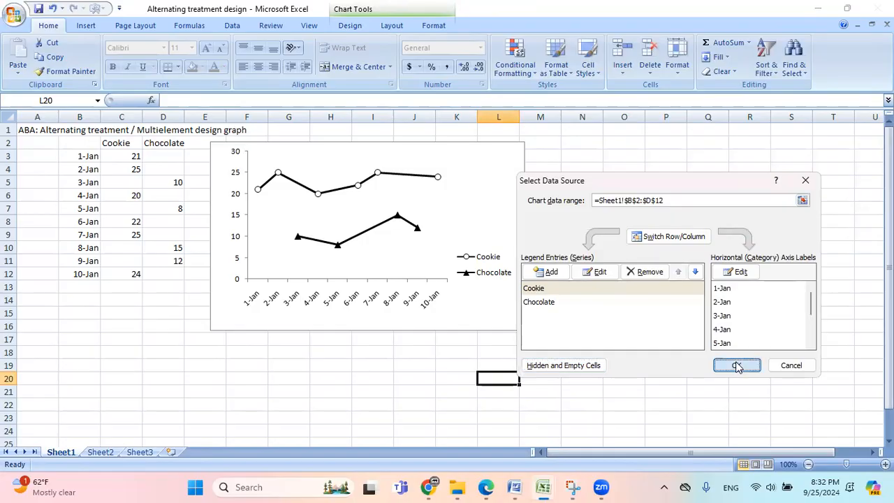
left_click(736, 366)
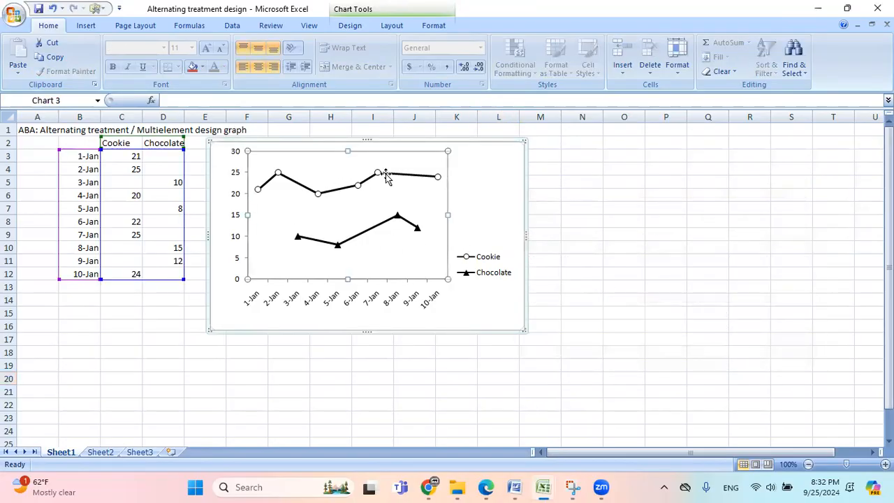
mouse_move(392, 190)
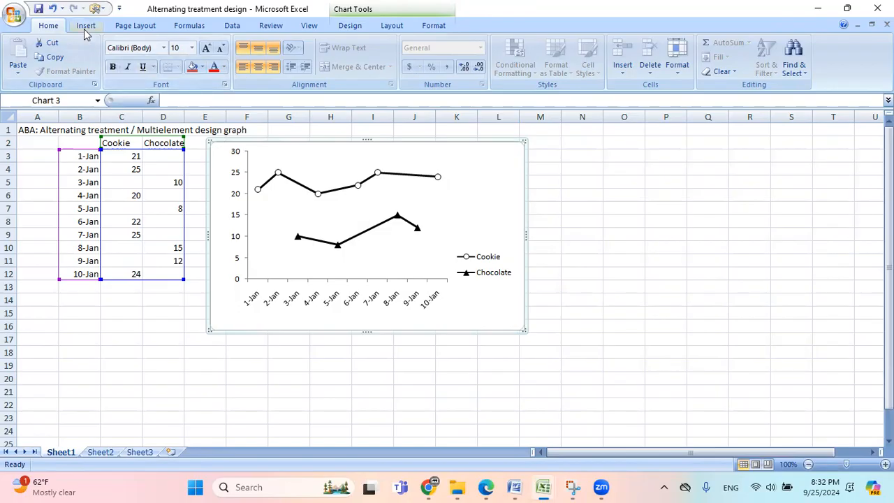
Step: Insert a text box on the chart for the Date label
left_click(85, 25)
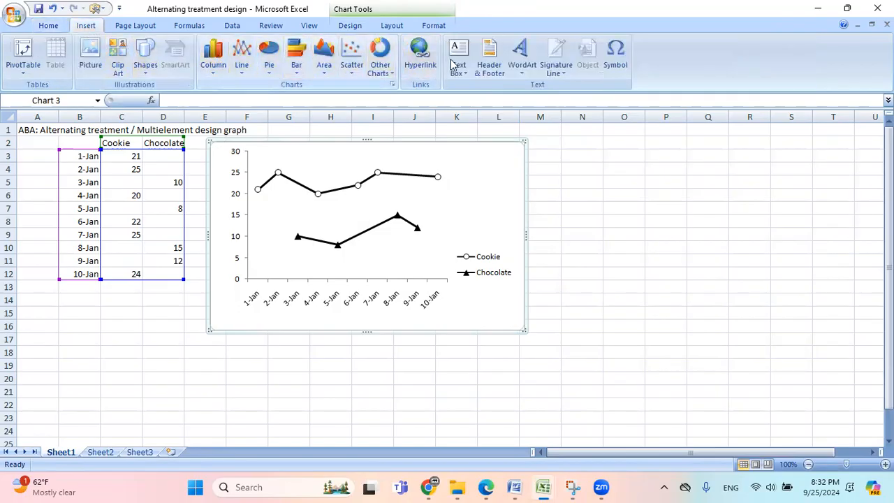
left_click(458, 56)
type("Date")
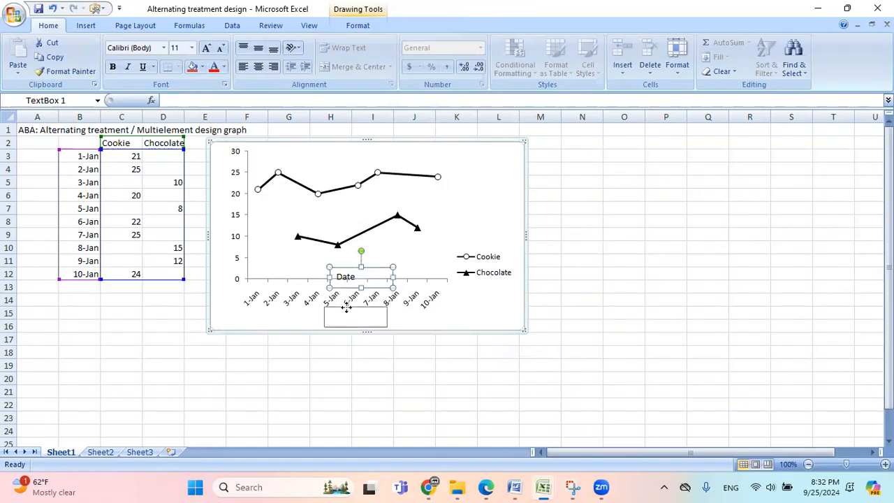
Step: Move the Date label under the axis and add a vertical Frequency label
left_click_drag(361, 276, 349, 317)
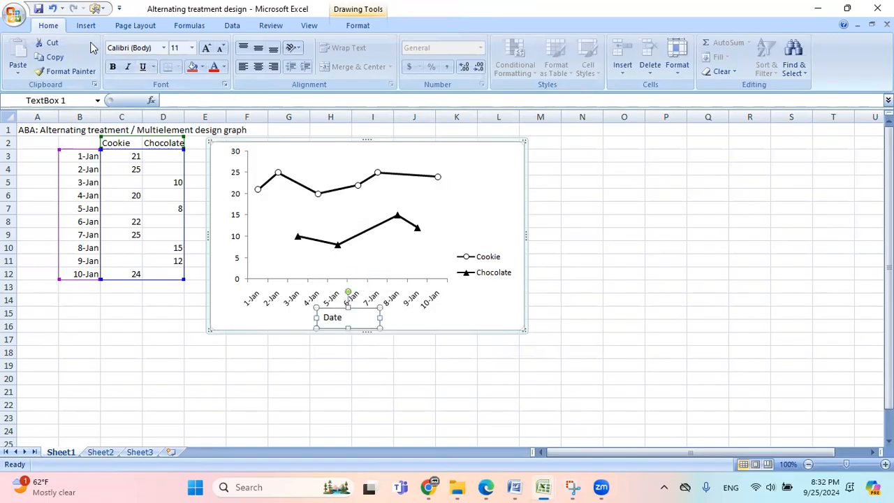
left_click(85, 25)
type("Frequency")
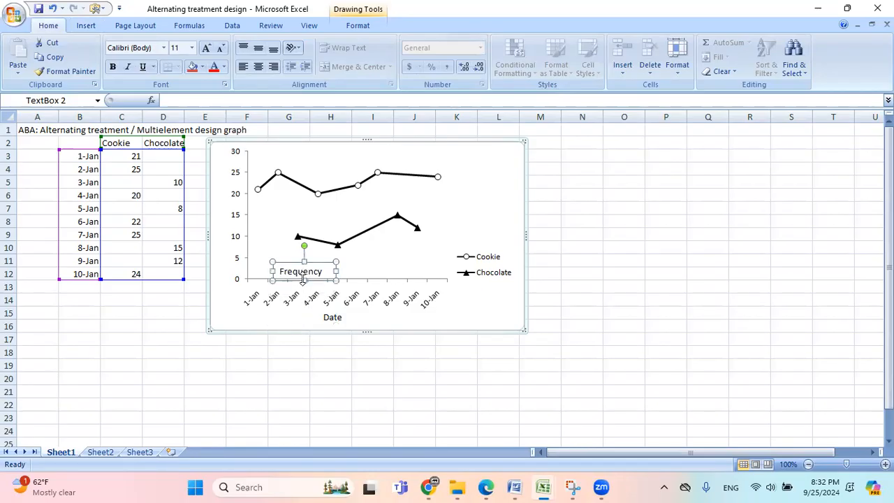
mouse_move(304, 244)
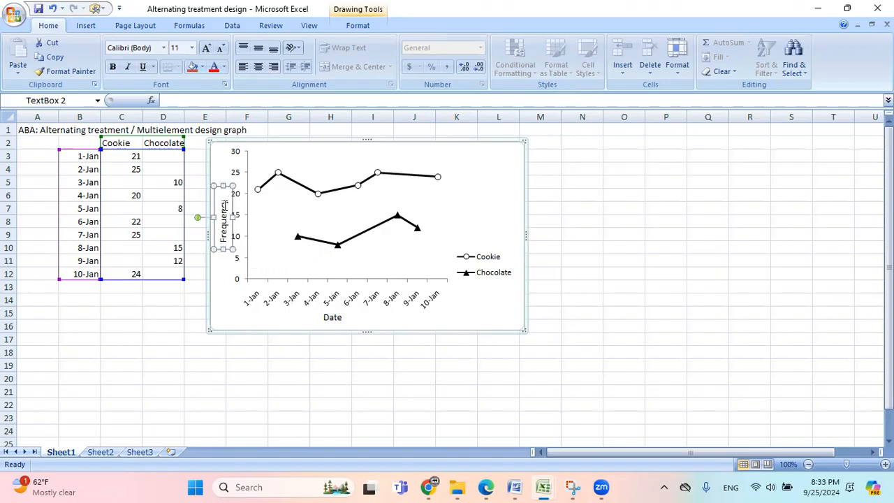
left_click(624, 312)
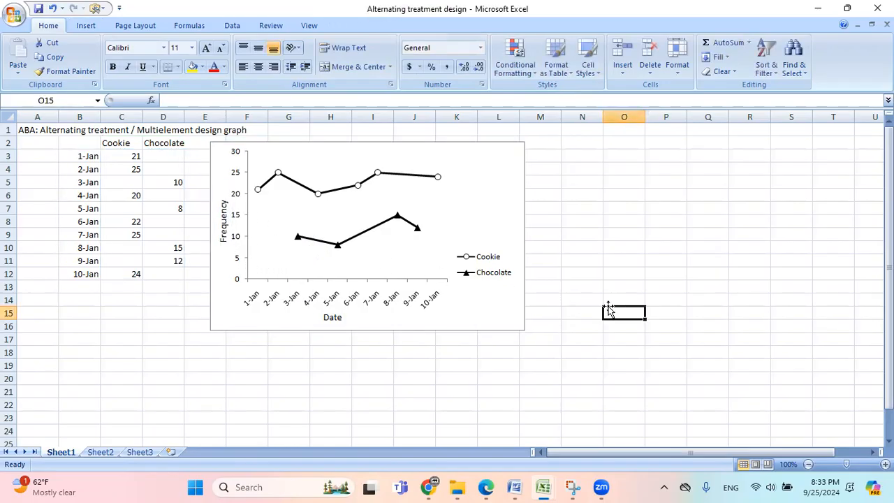